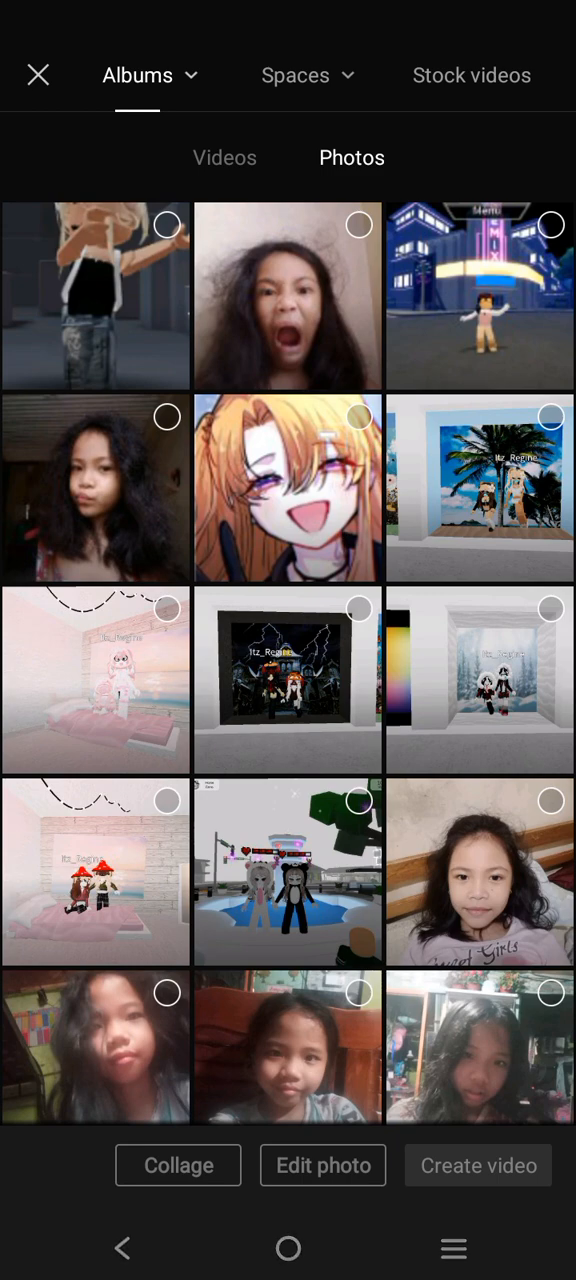
# Start a new project from the Roblox Baby Queen dance clip in the Videos gallery.
pyautogui.click(224, 158)
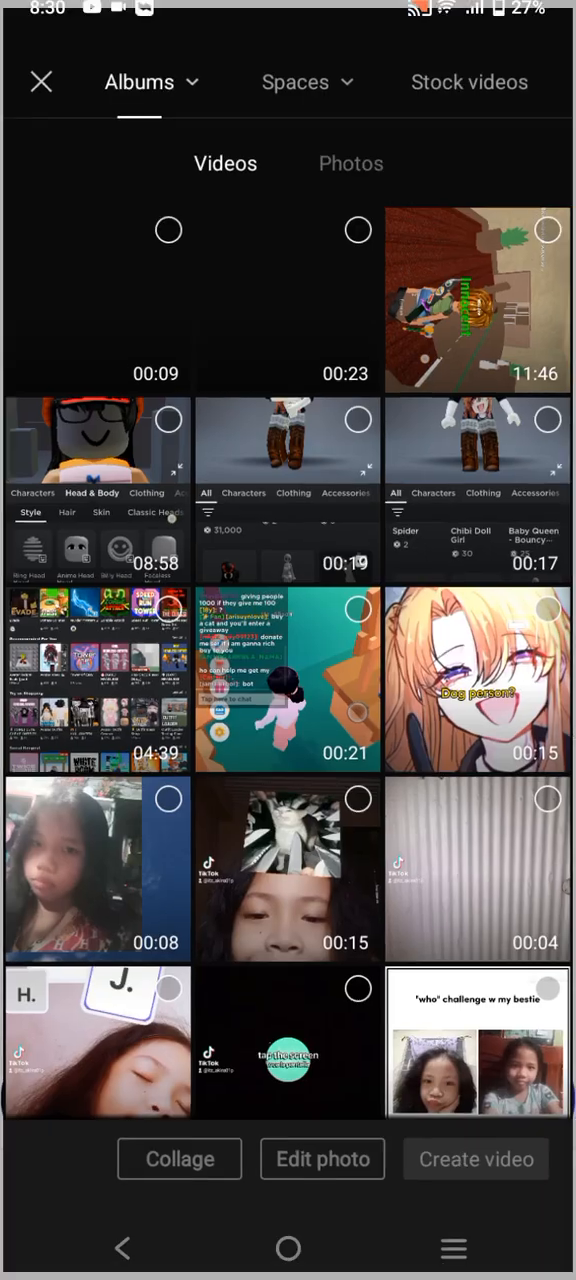
pyautogui.scroll(3)
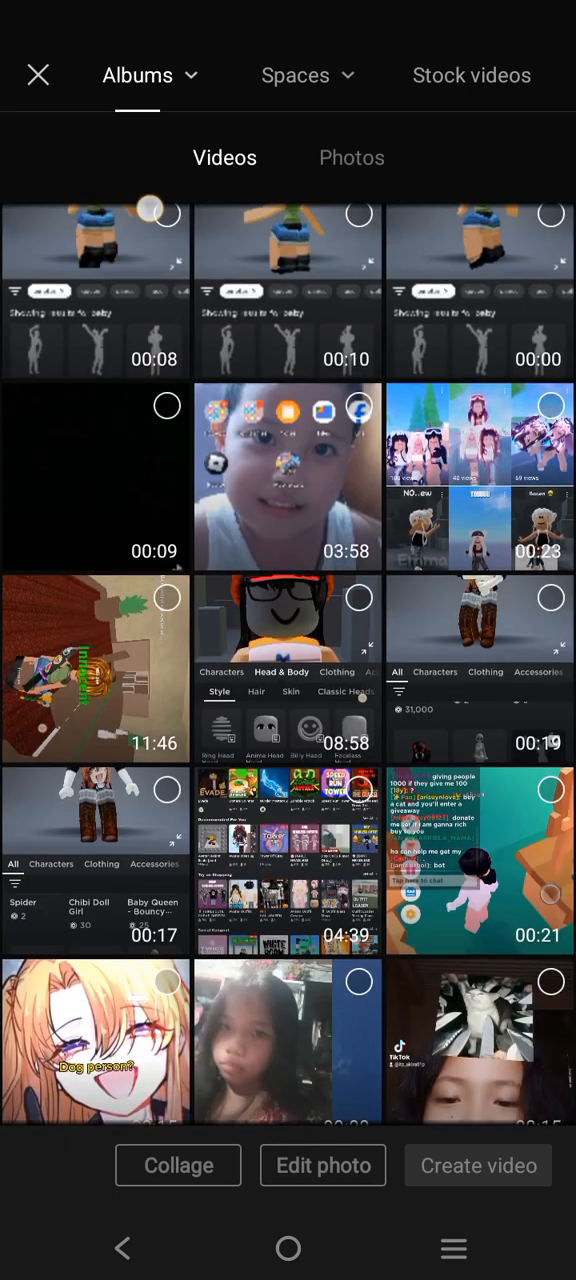
pyautogui.scroll(-3)
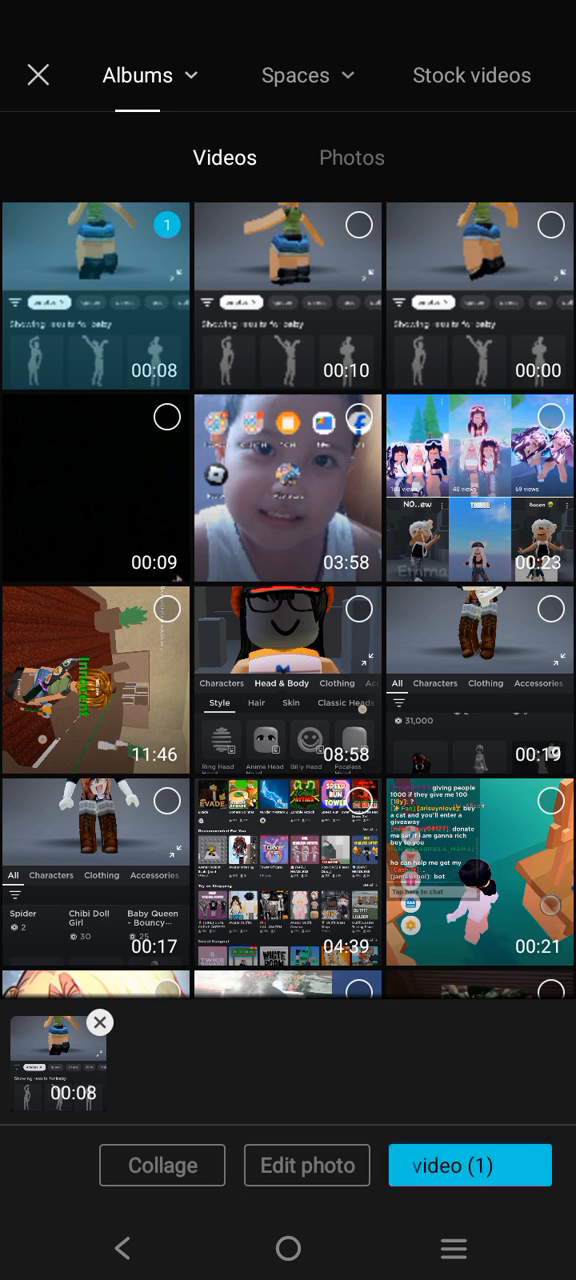
pyautogui.click(470, 1164)
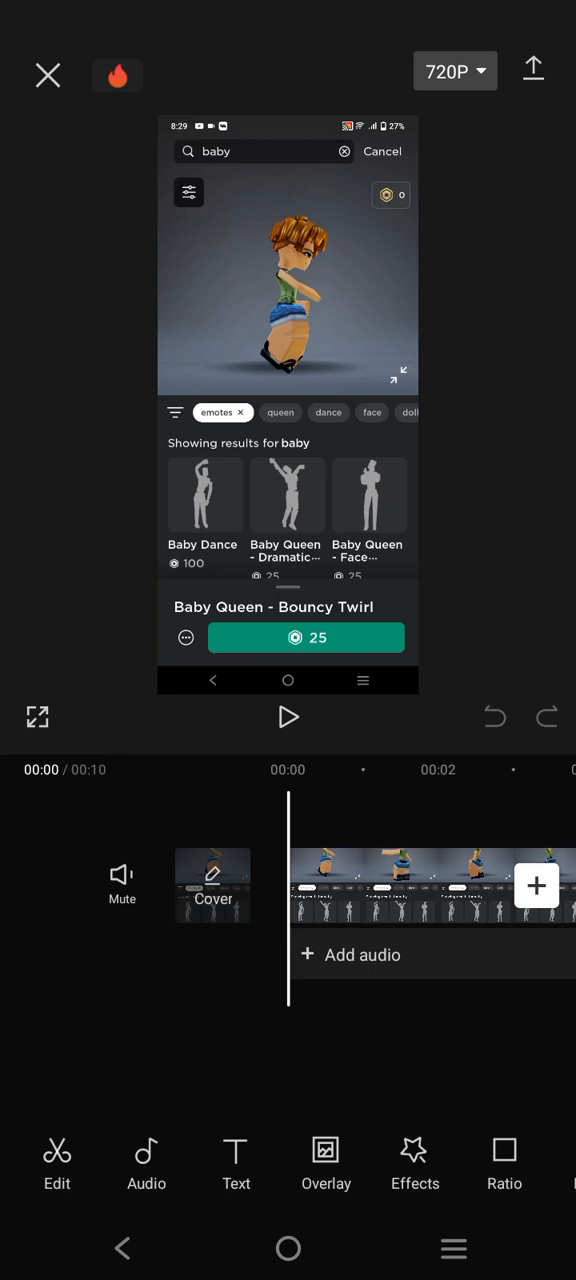
# Import only the sound extracted from a gallery video as an audio track.
pyautogui.click(146, 1164)
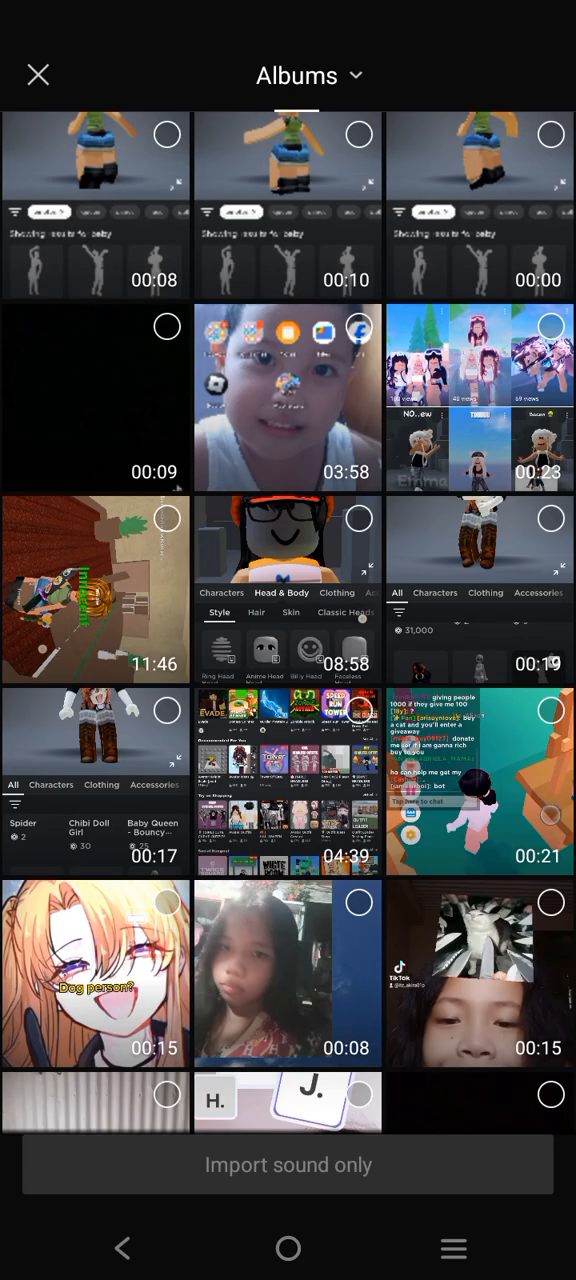
pyautogui.click(168, 326)
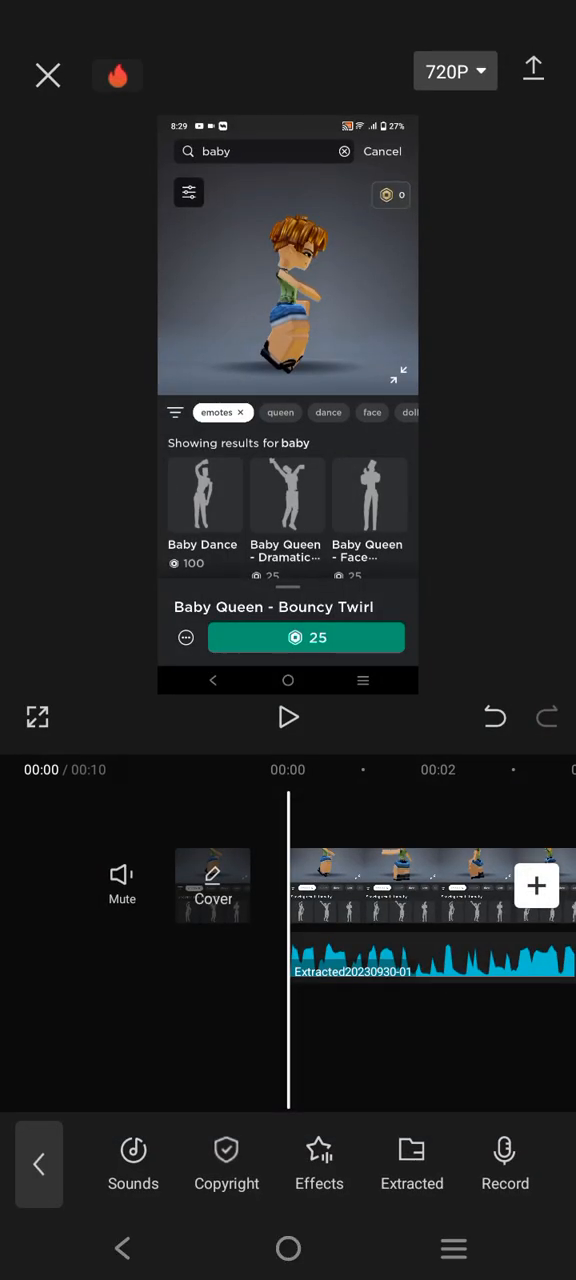
# Trim the extracted audio to end with the dance clip at nine seconds.
pyautogui.click(288, 716)
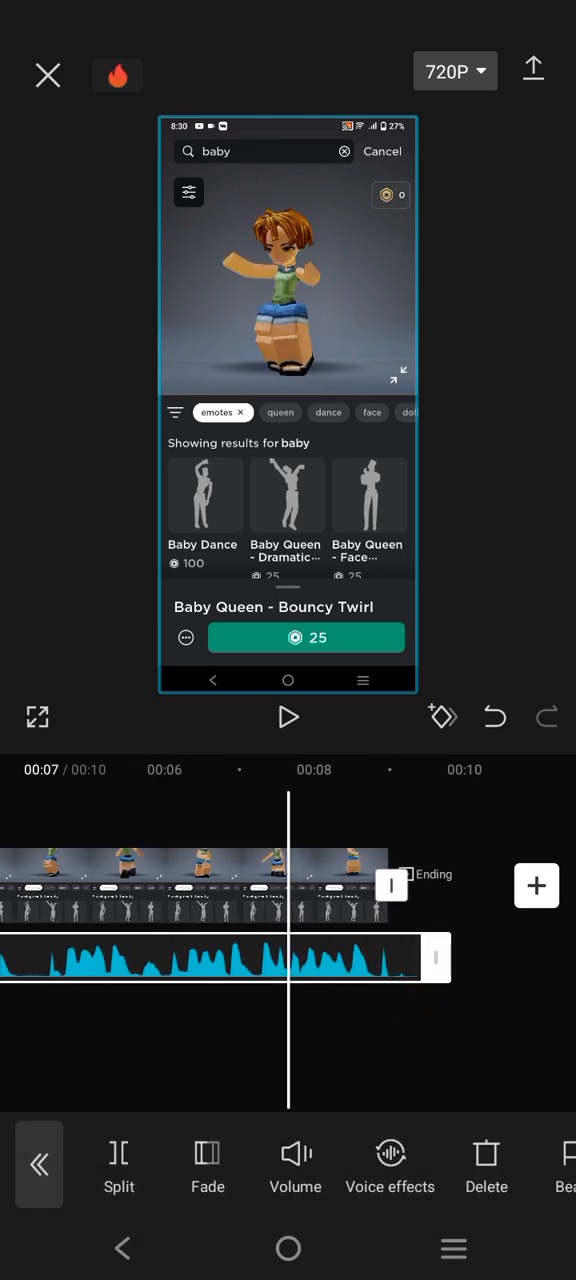
pyautogui.click(288, 716)
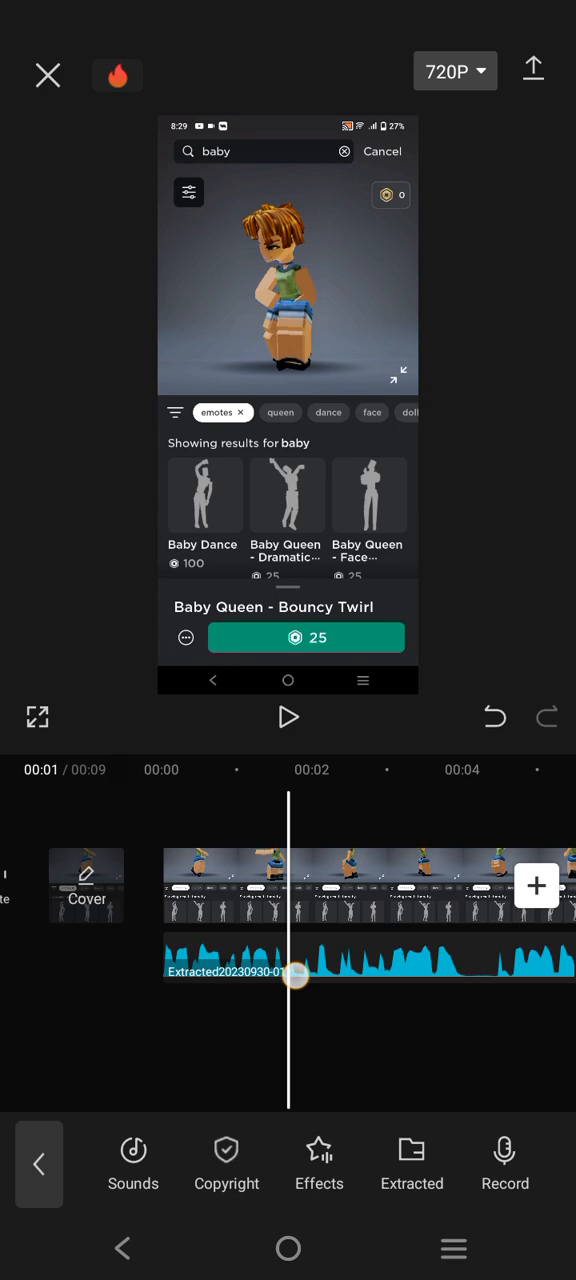
# Play and pause the project several times to check the audio timing.
pyautogui.click(288, 716)
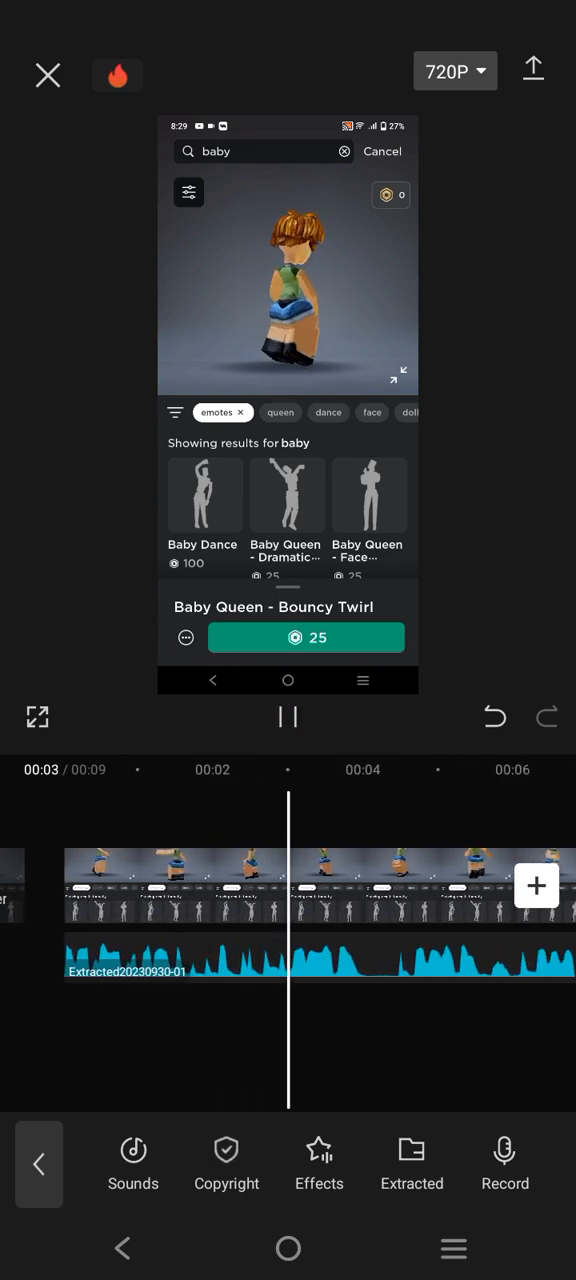
pyautogui.click(288, 716)
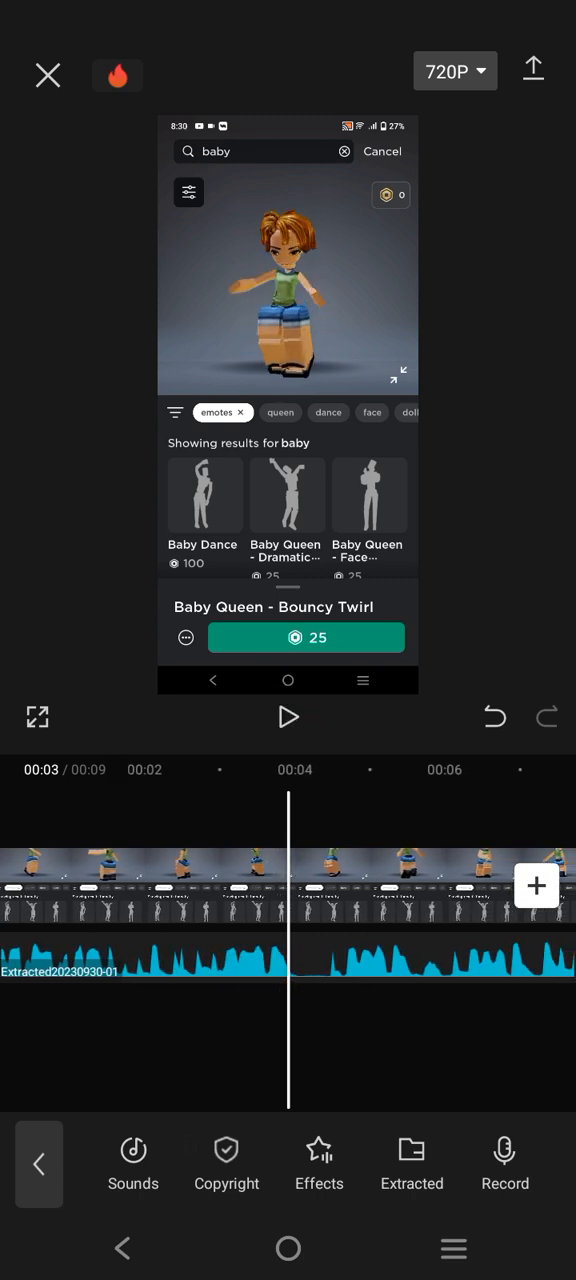
pyautogui.click(288, 716)
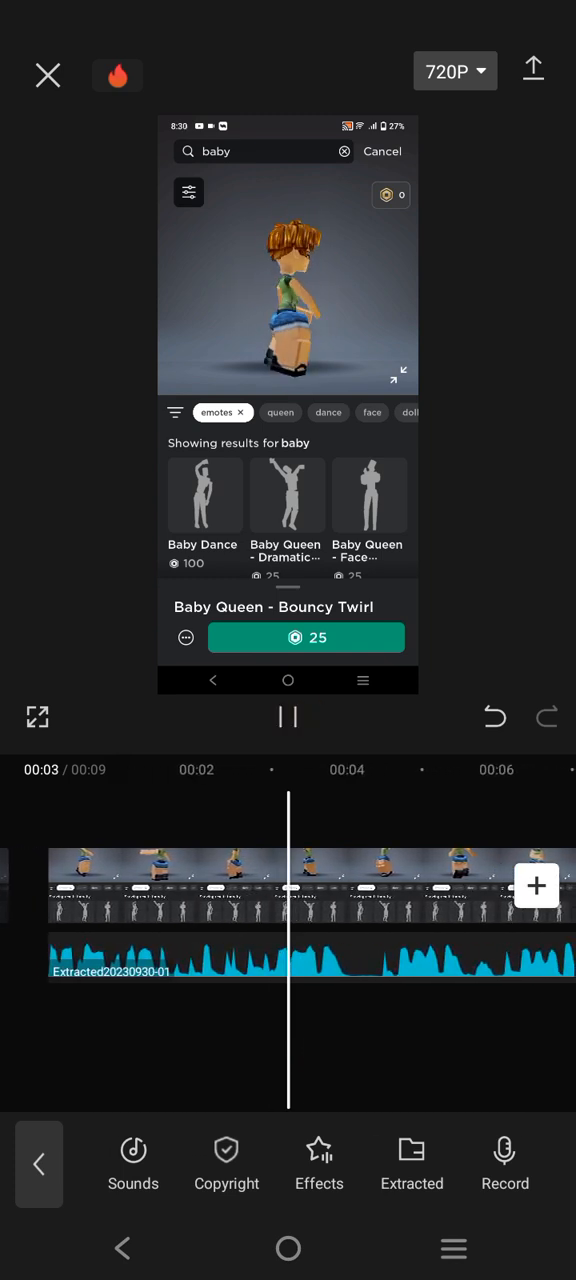
pyautogui.click(288, 716)
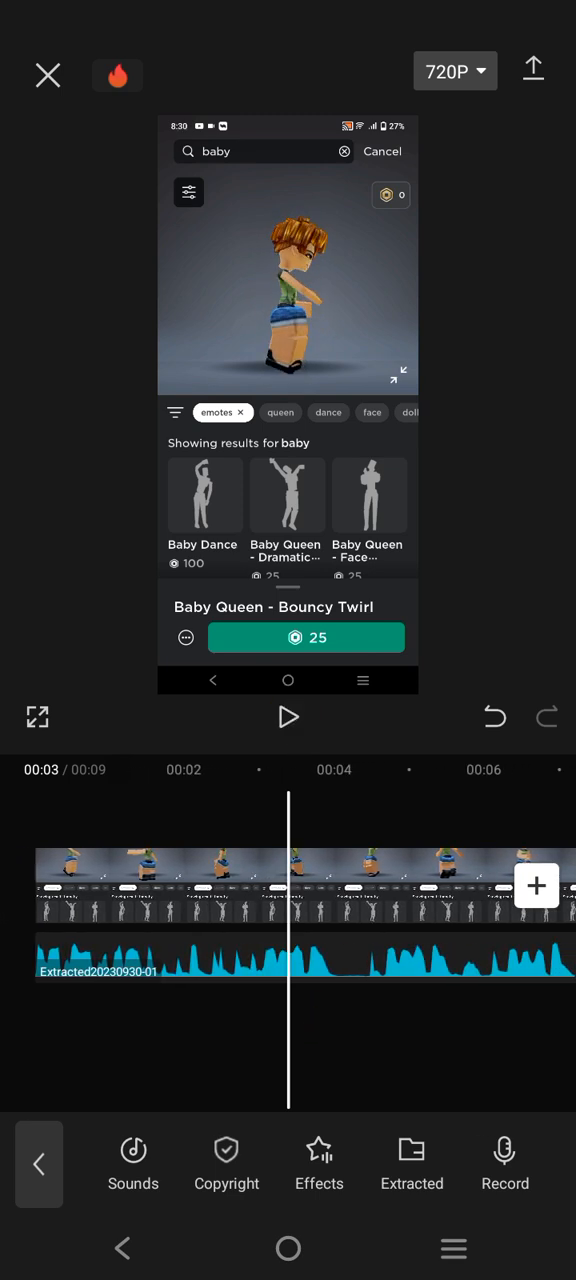
pyautogui.click(288, 716)
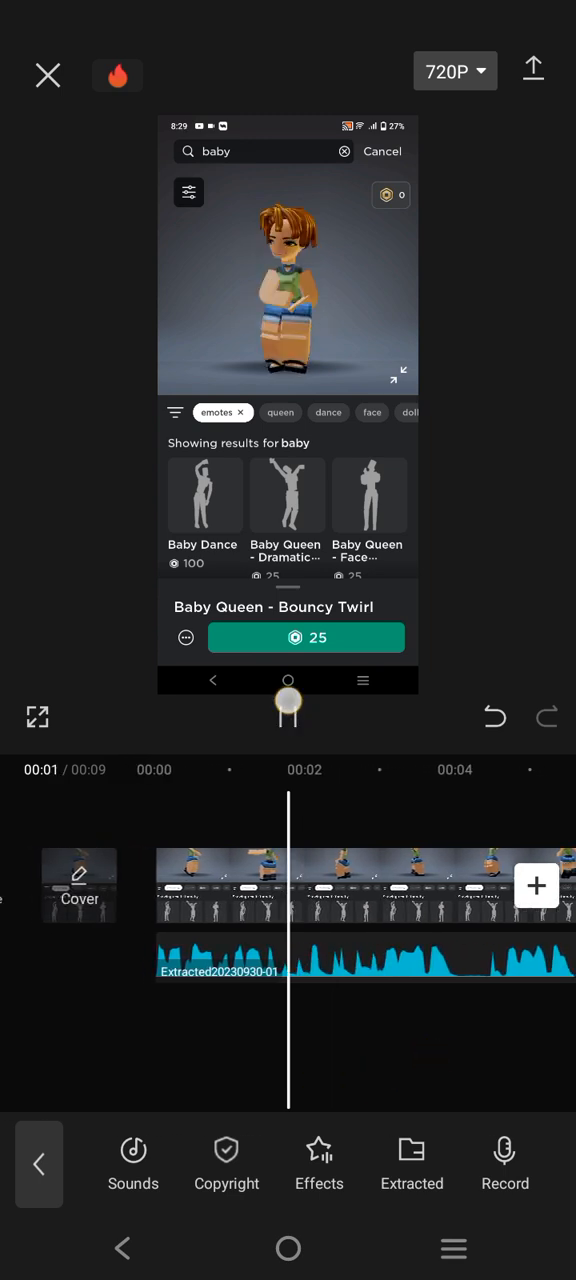
# Add the avatar clip from the gallery as a tilted overlay over the dance video.
pyautogui.click(288, 700)
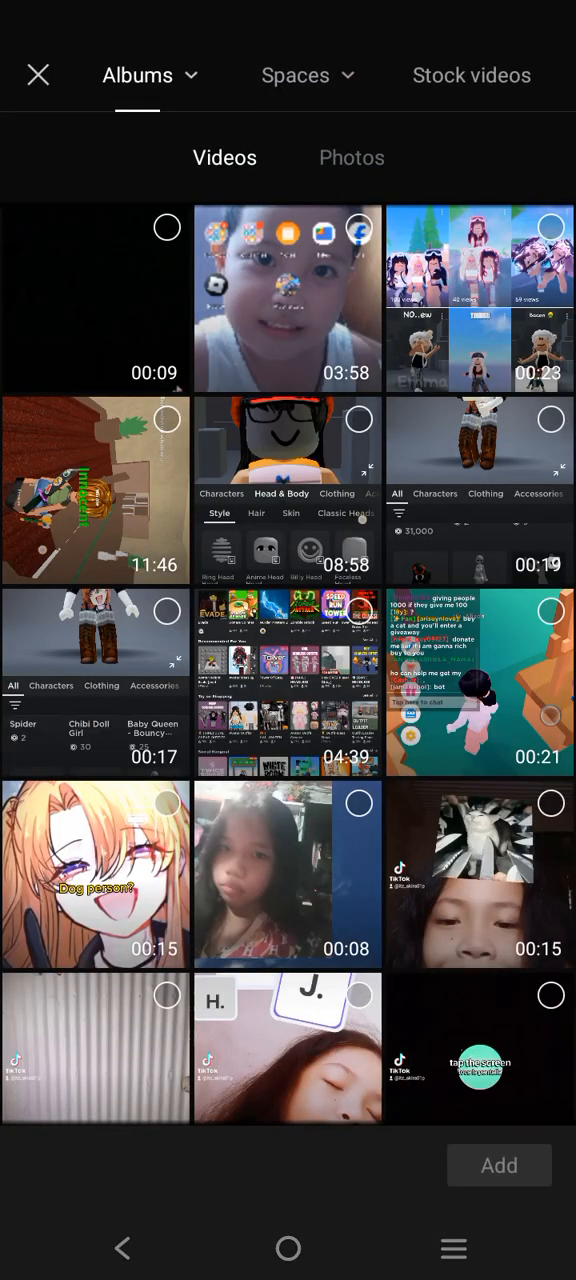
pyautogui.click(352, 156)
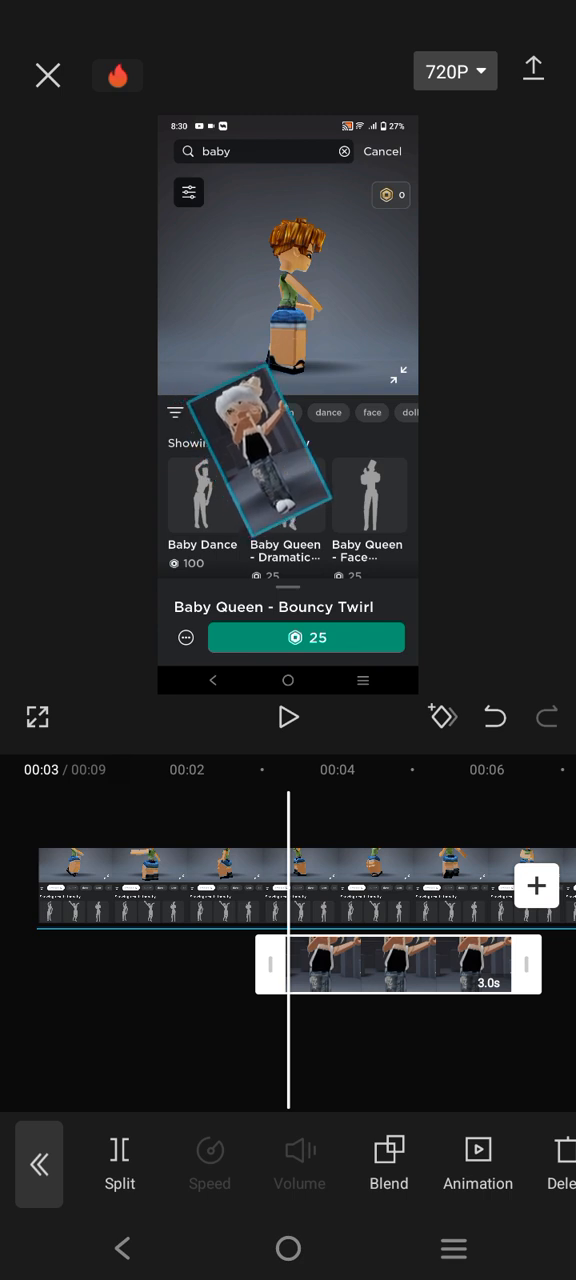
# Trim the avatar overlay to about 1.1 seconds and review it with repeated play/pause.
pyautogui.click(288, 716)
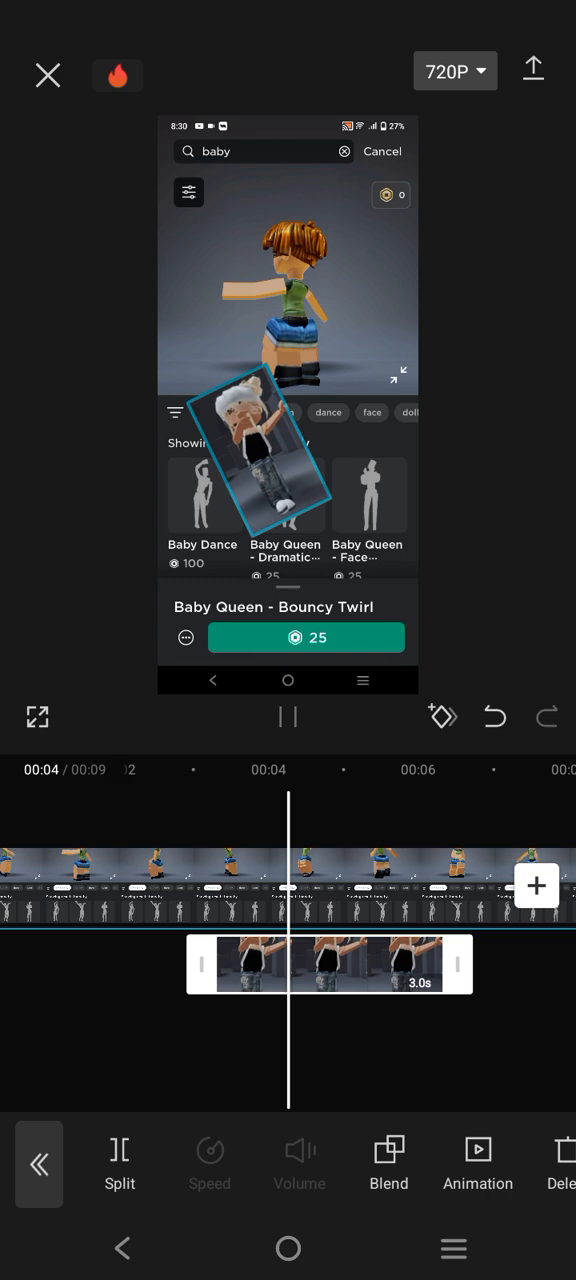
pyautogui.click(288, 716)
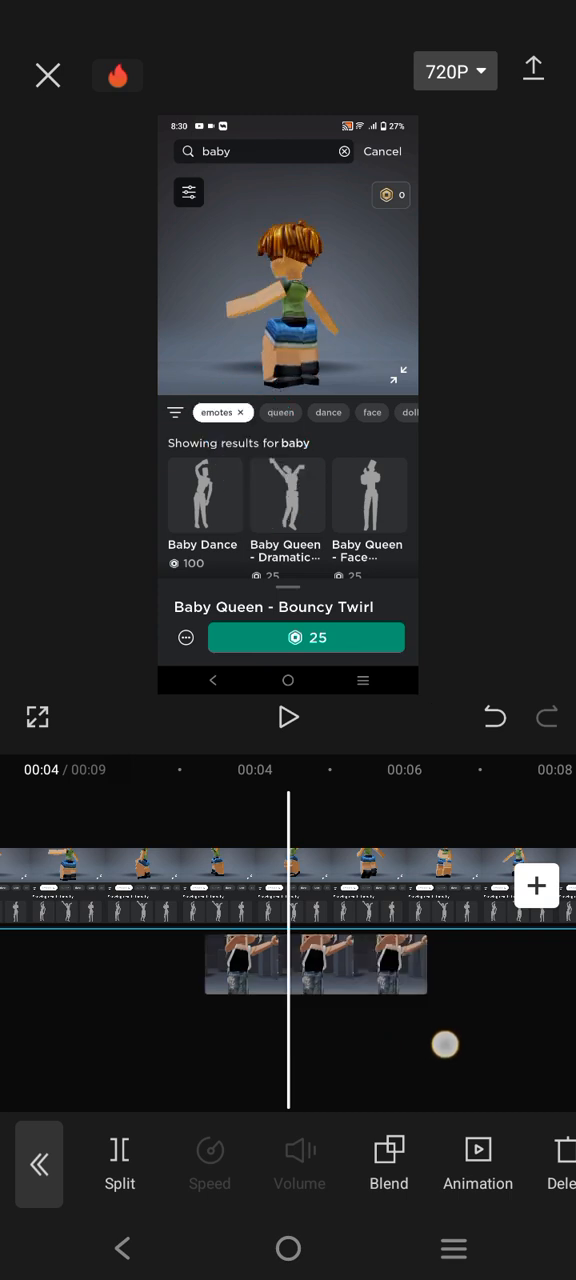
pyautogui.click(288, 716)
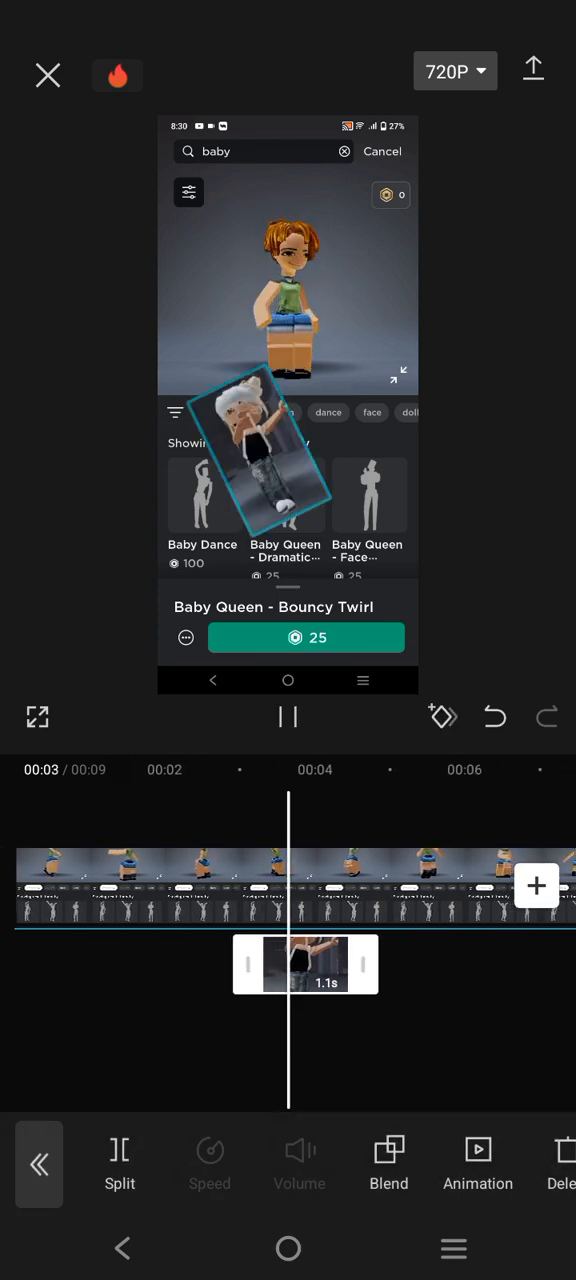
pyautogui.click(288, 716)
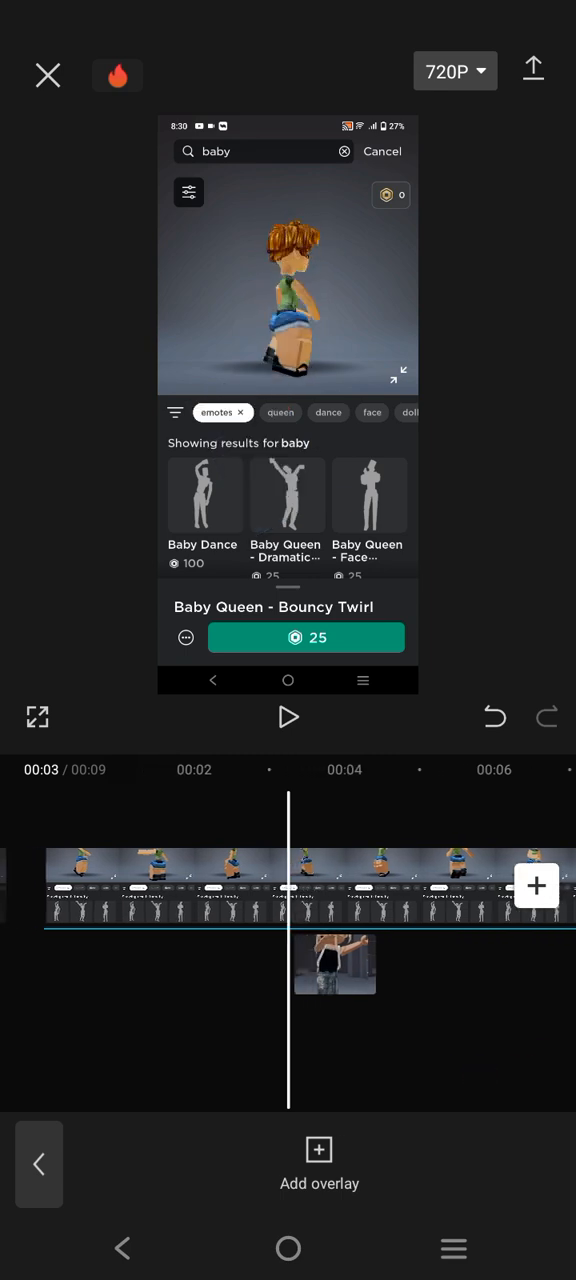
pyautogui.click(288, 716)
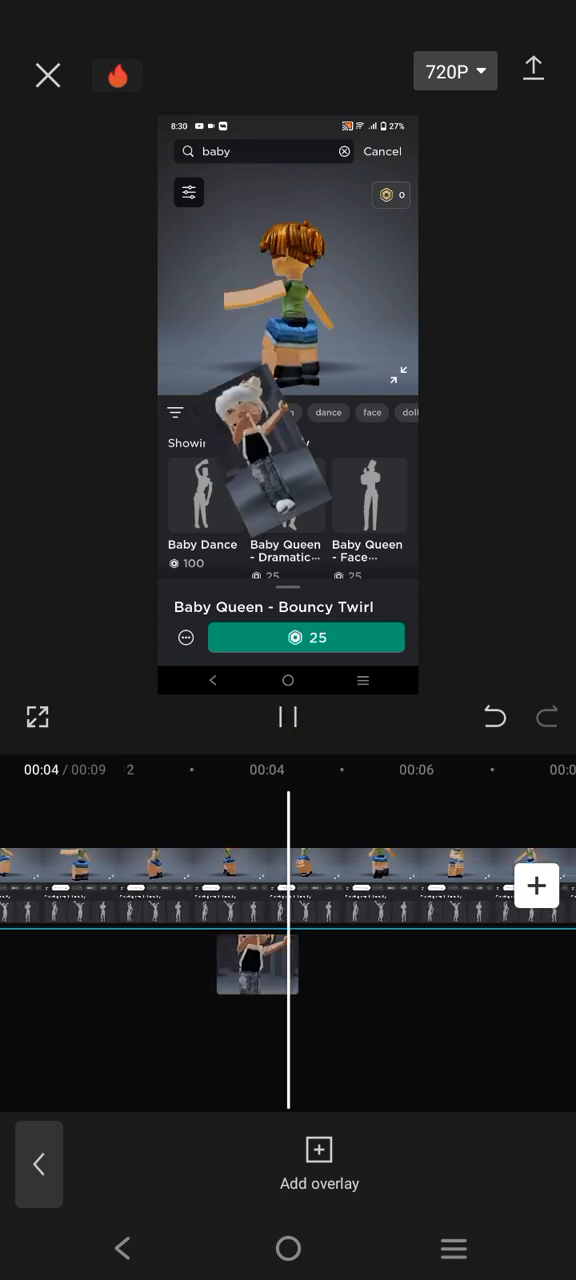
pyautogui.click(288, 716)
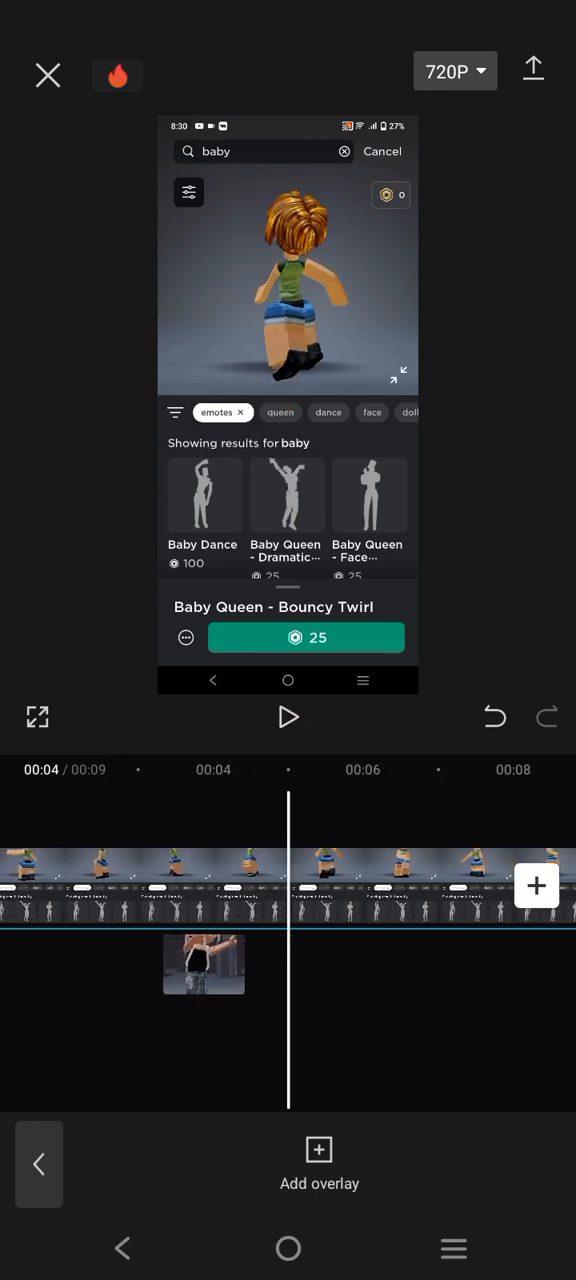
pyautogui.click(288, 716)
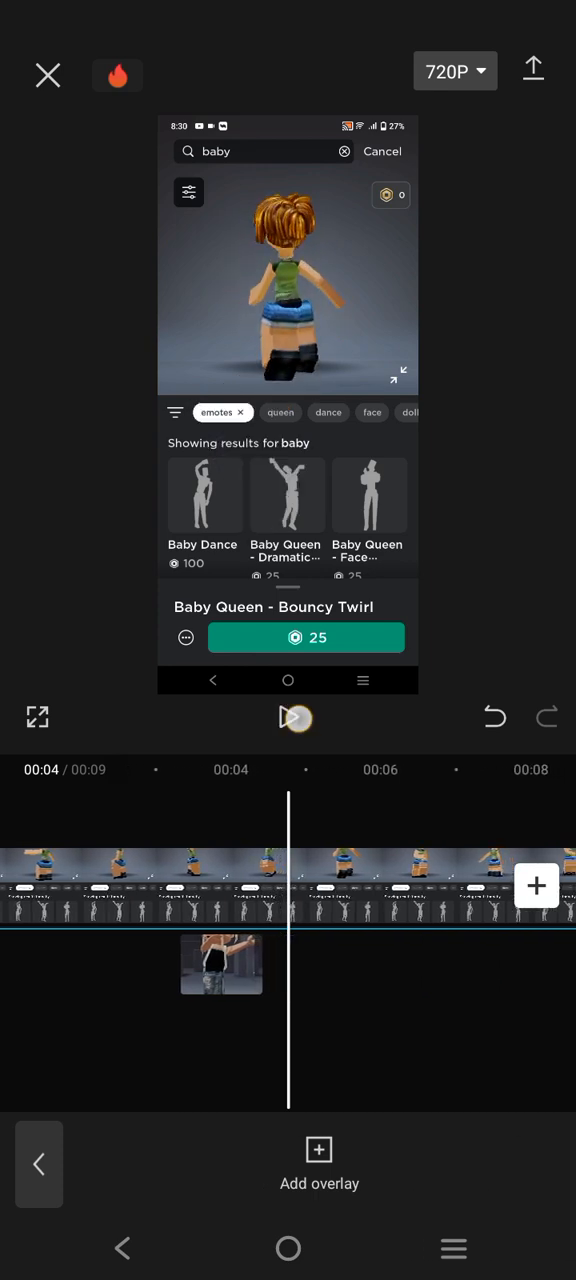
pyautogui.click(320, 1164)
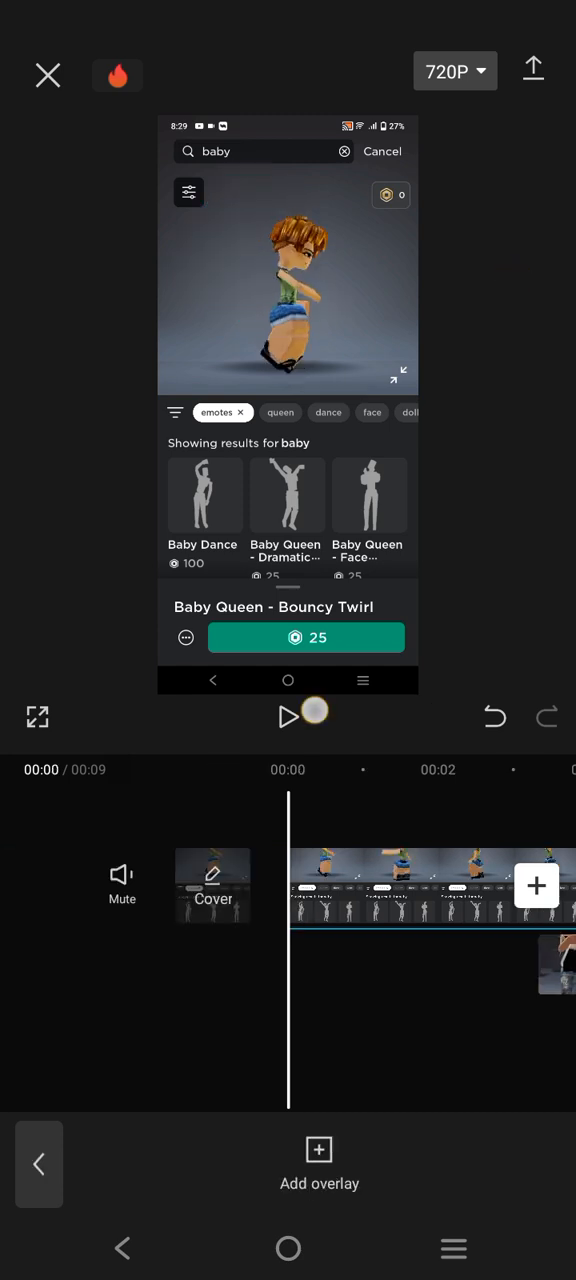
# Preview the timeline and check the second avatar overlay clip in playback.
pyautogui.click(288, 716)
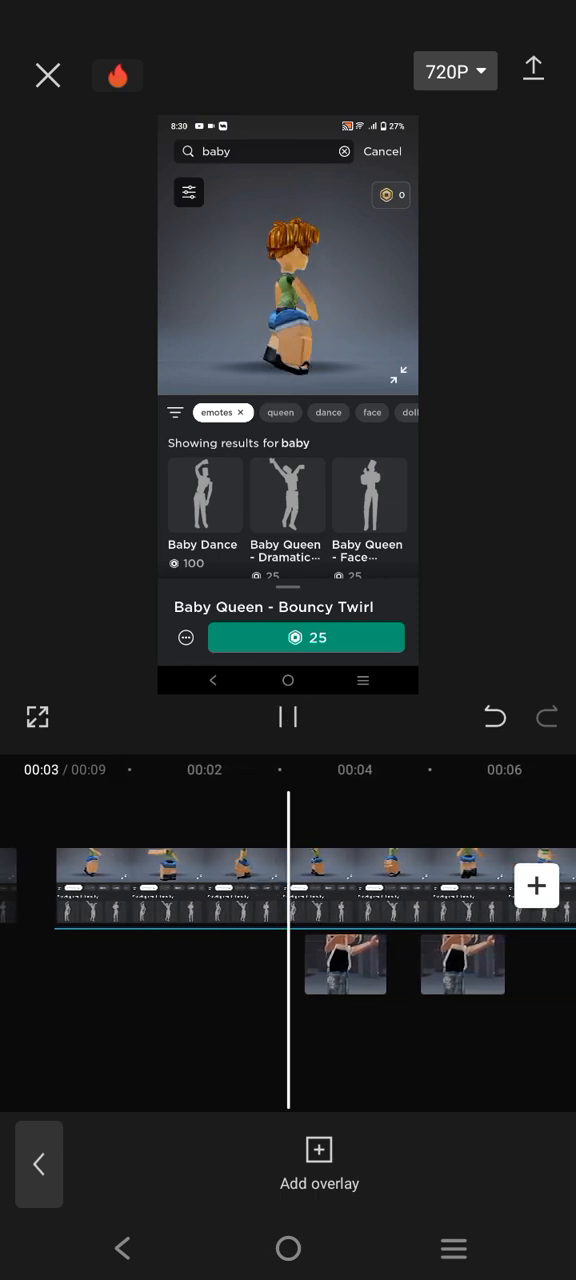
pyautogui.click(288, 716)
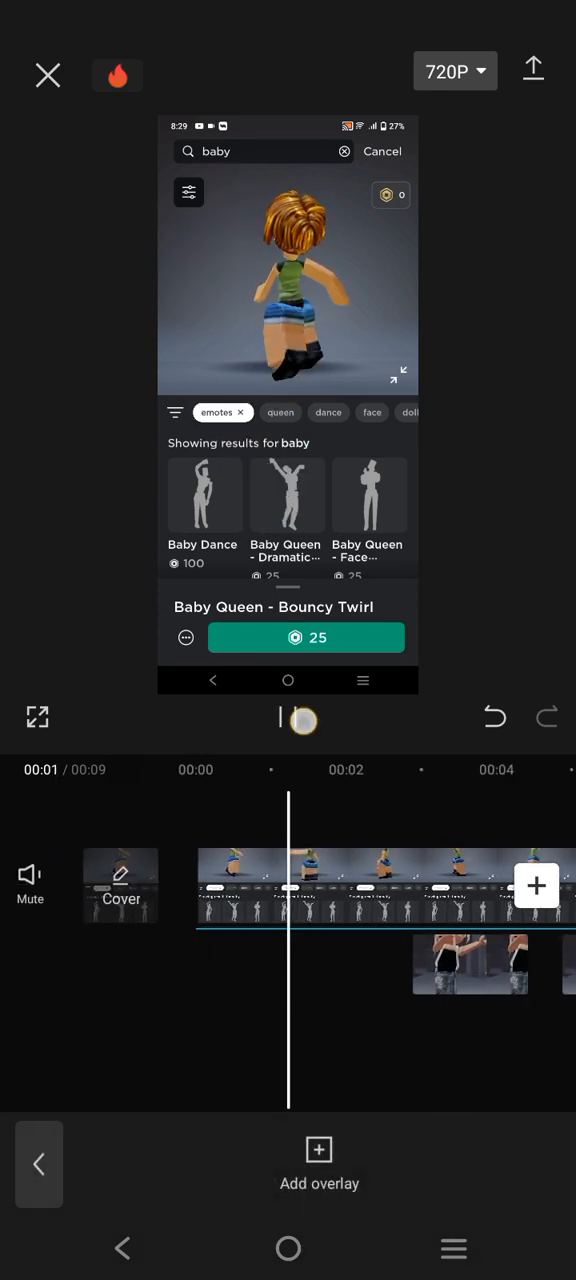
pyautogui.click(288, 716)
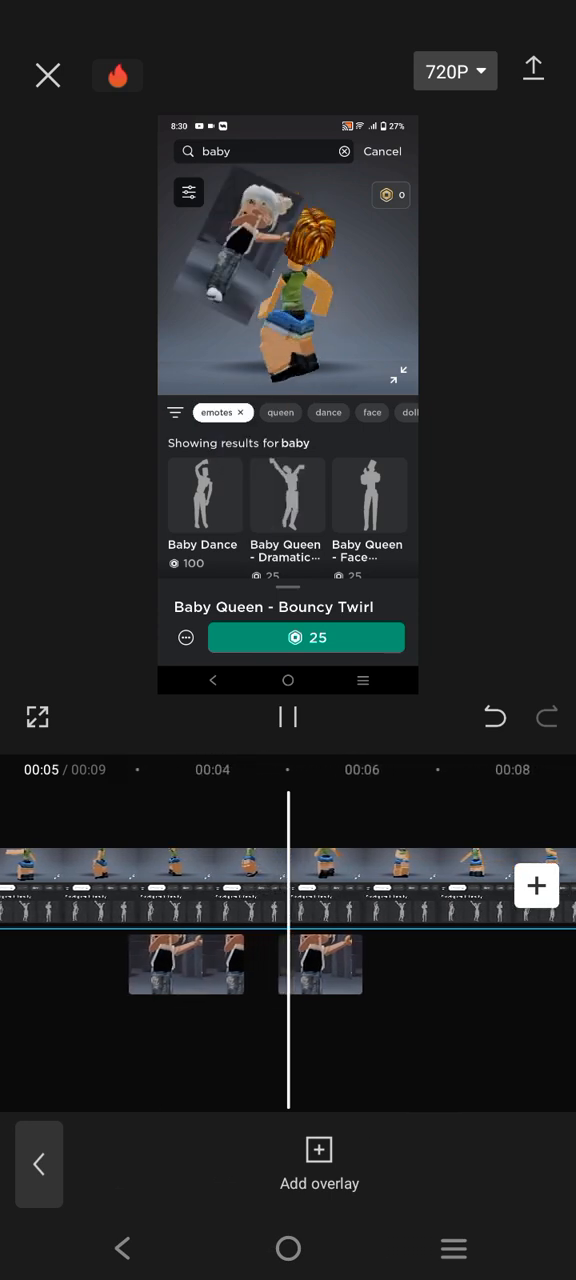
pyautogui.click(272, 964)
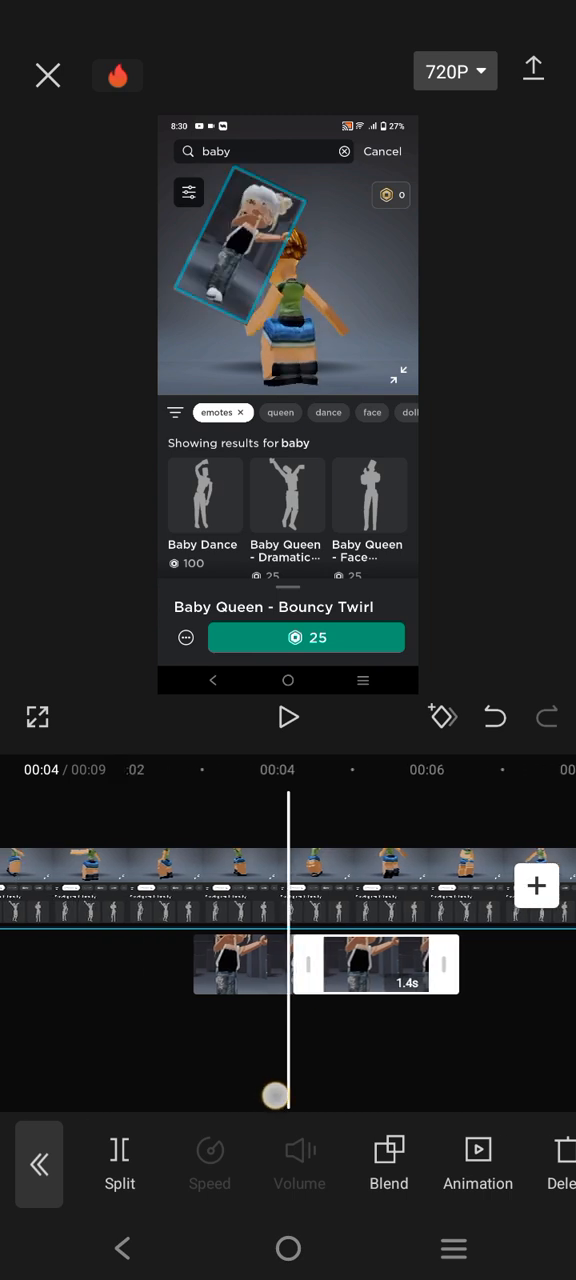
pyautogui.click(288, 716)
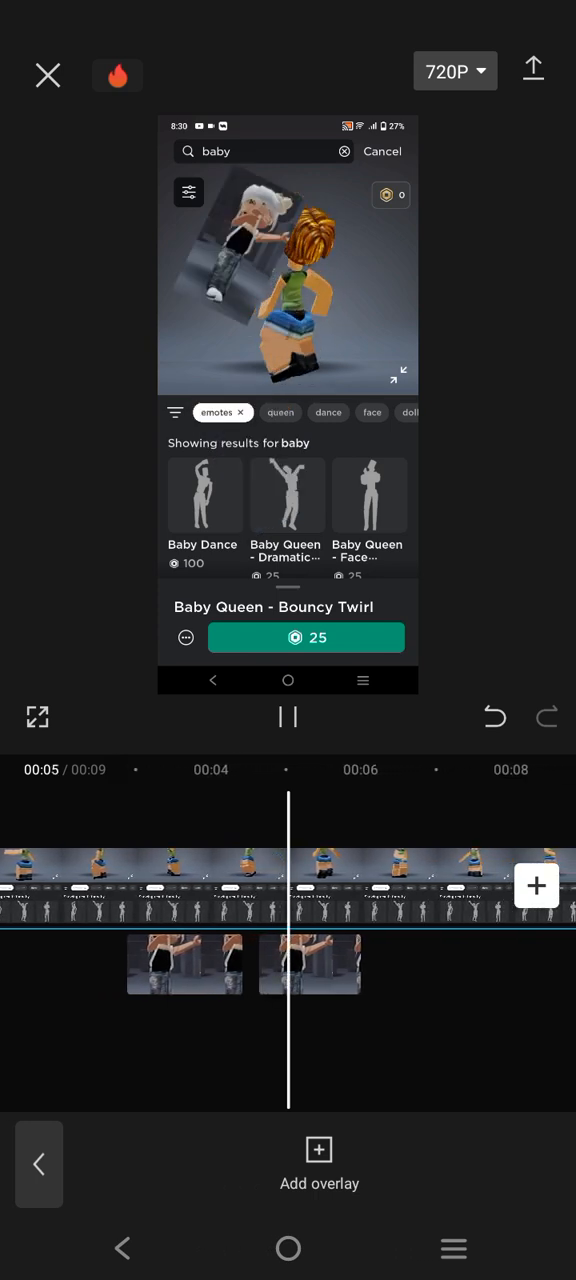
pyautogui.click(288, 716)
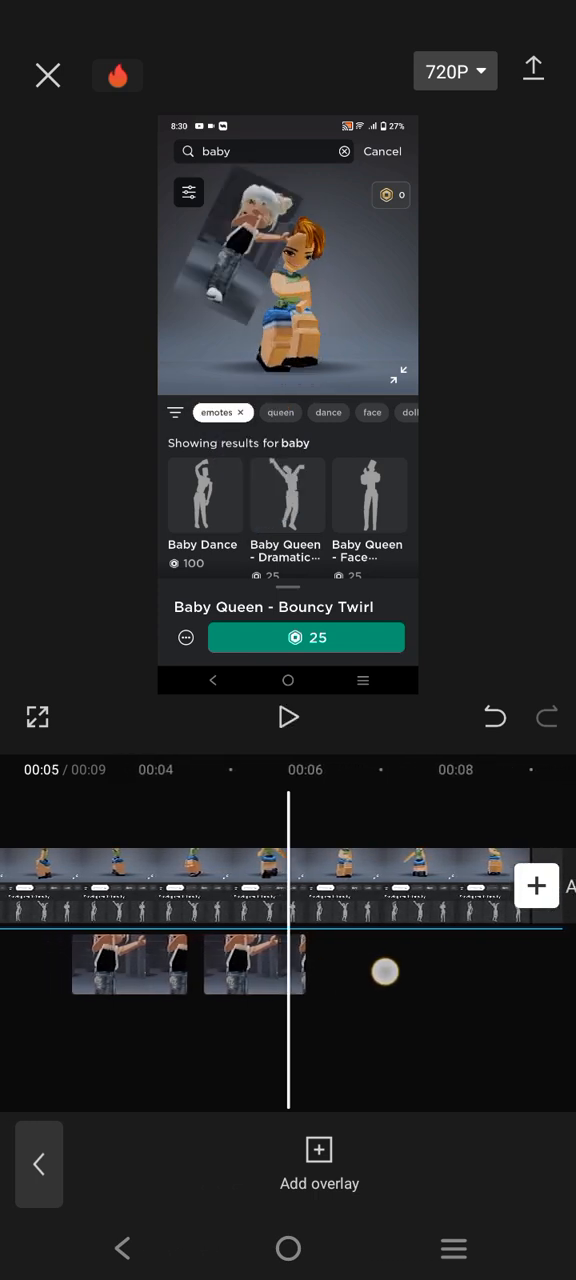
pyautogui.click(288, 716)
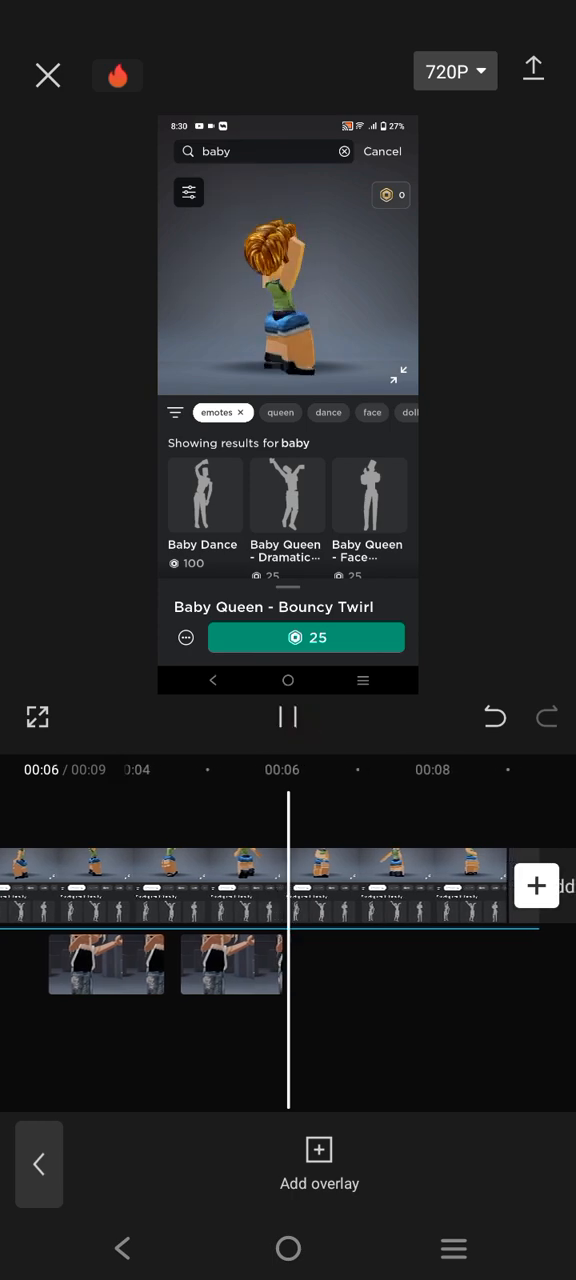
pyautogui.click(320, 1164)
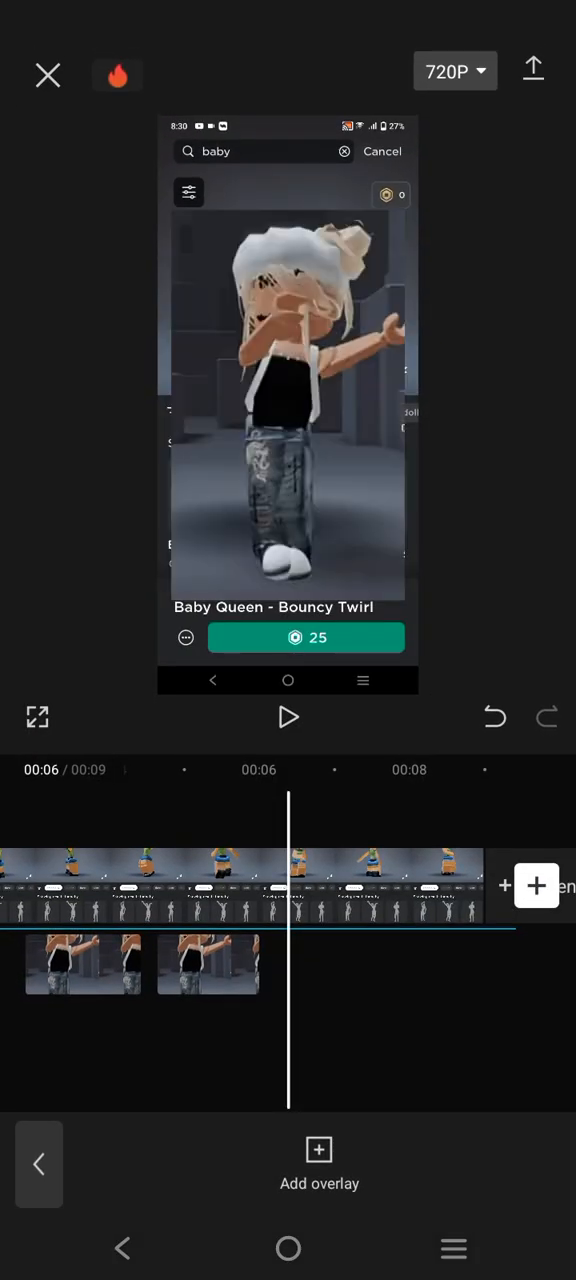
# Check the third avatar overlay clip, then pick another avatar photo for a new overlay.
pyautogui.click(400, 964)
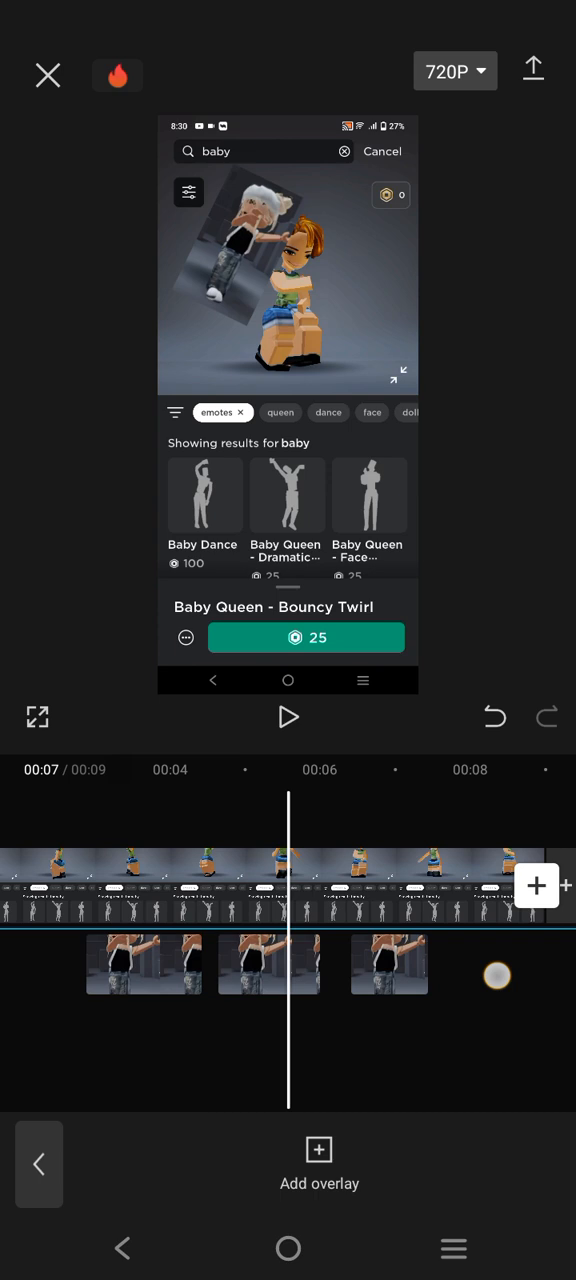
pyautogui.click(336, 964)
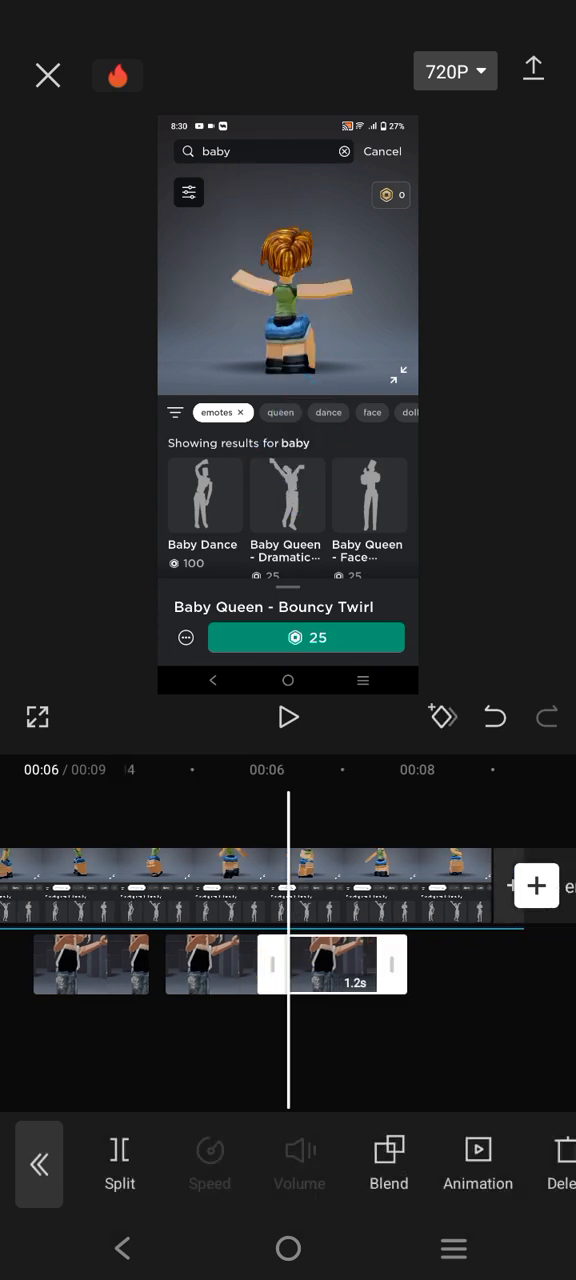
pyautogui.click(288, 716)
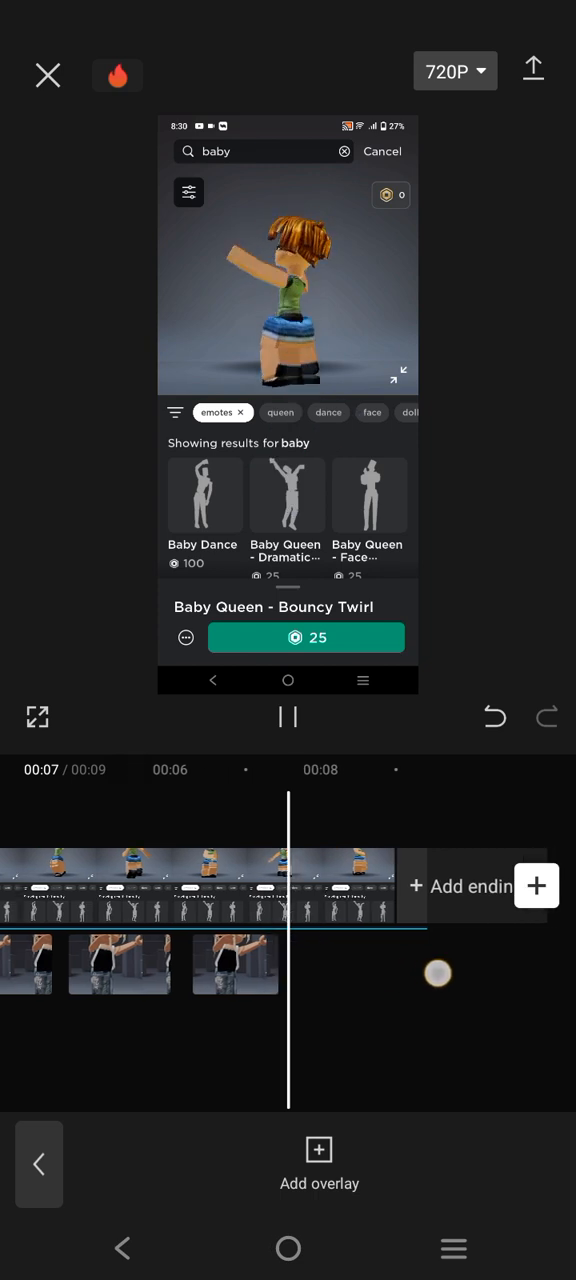
pyautogui.click(288, 716)
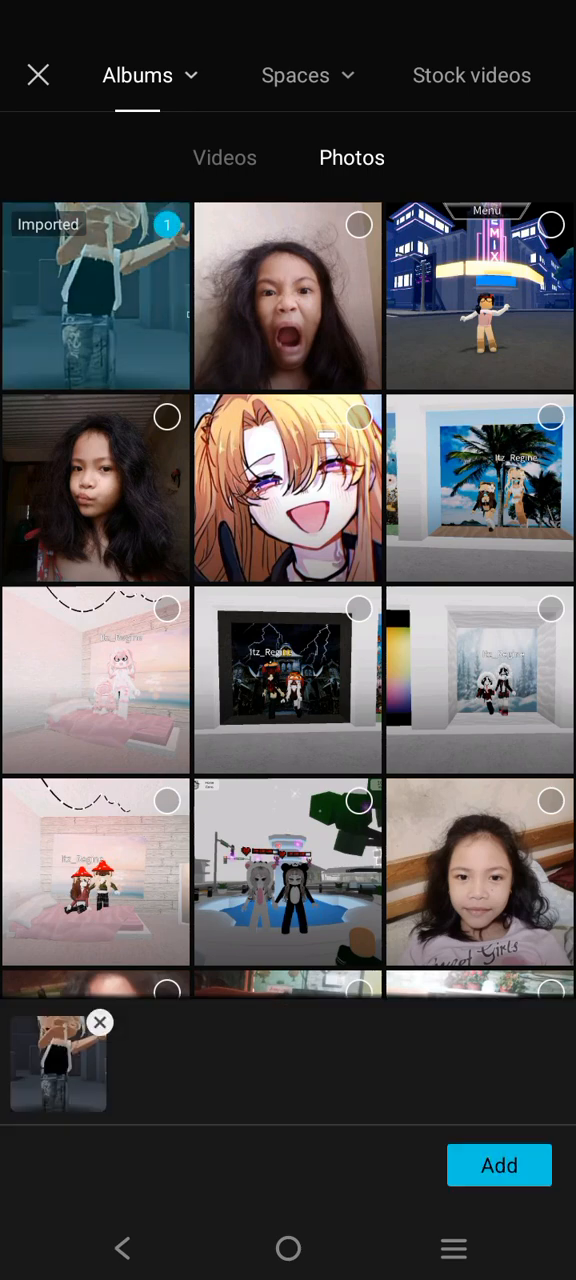
# Add the avatar photo as a fourth overlay clip and return the timeline to the start for text.
pyautogui.click(500, 1164)
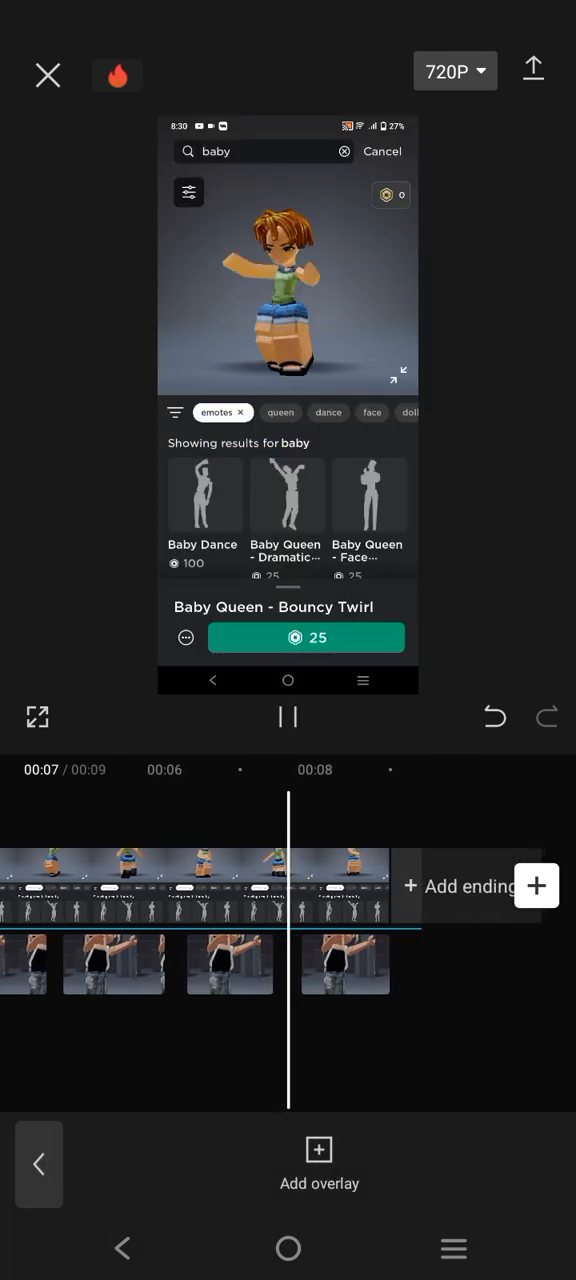
pyautogui.click(288, 716)
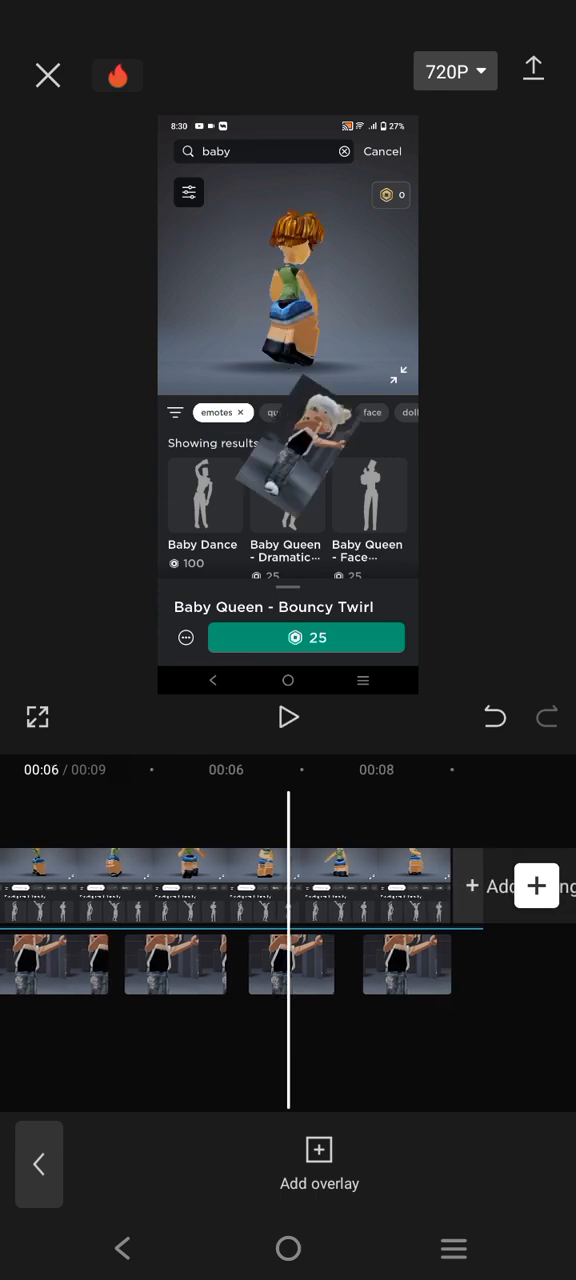
pyautogui.click(288, 716)
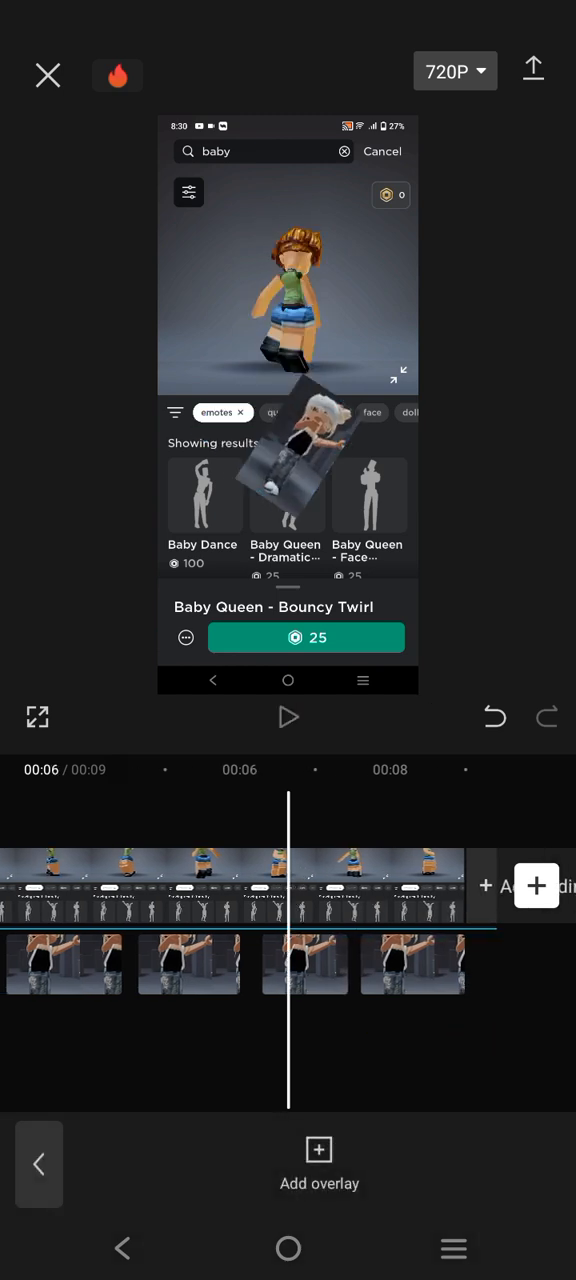
pyautogui.click(288, 716)
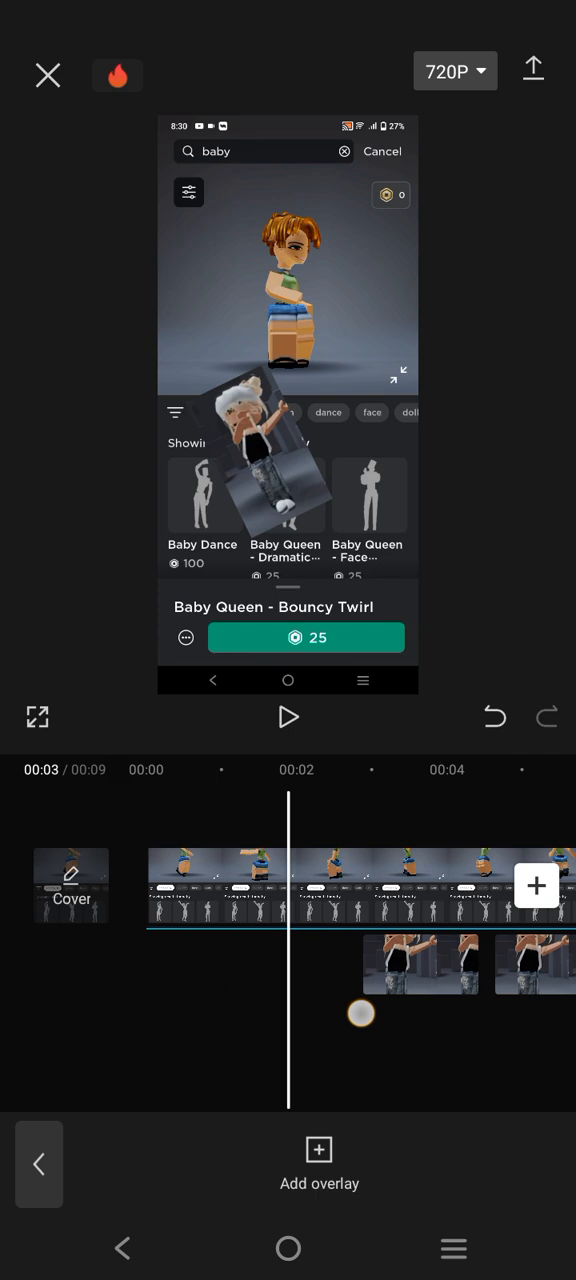
pyautogui.hscroll(-3)
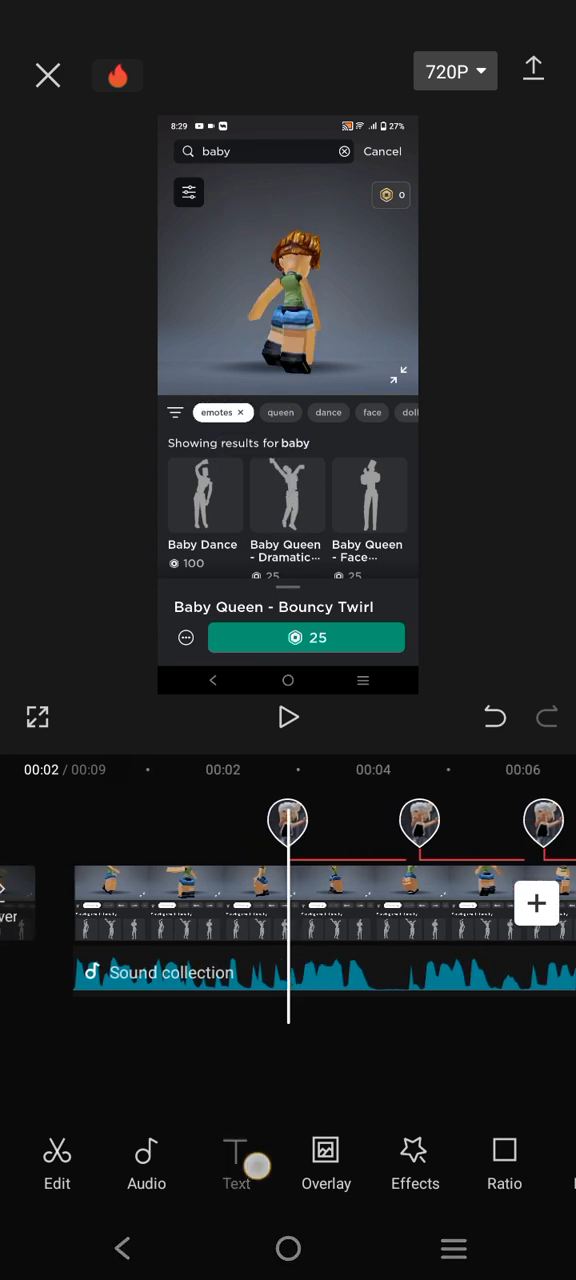
pyautogui.click(236, 1164)
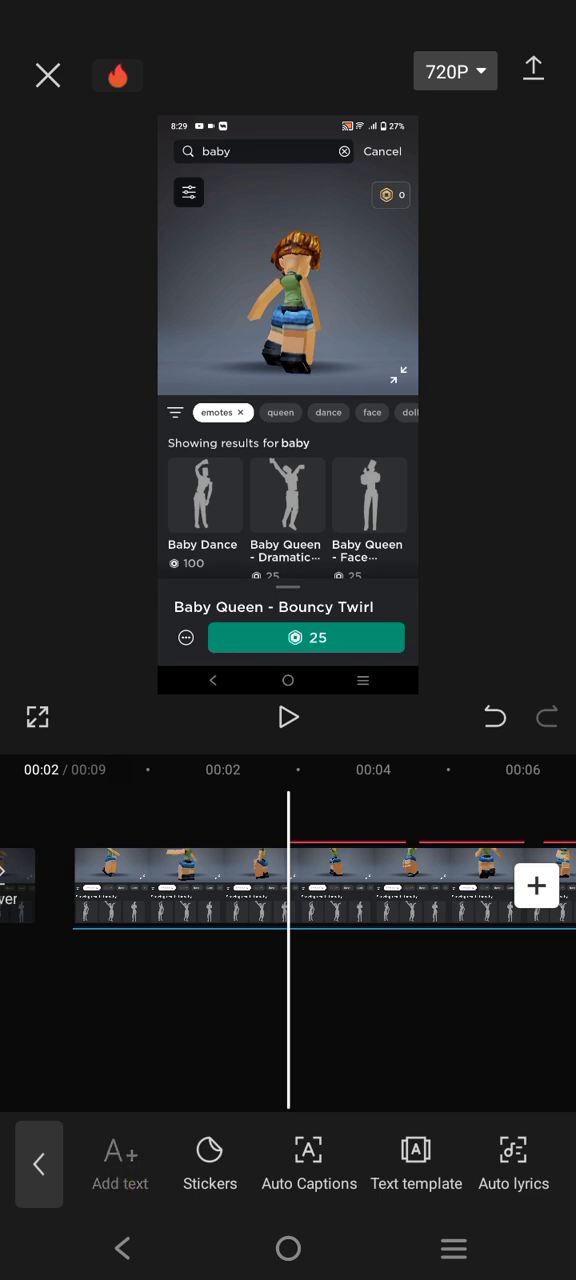
pyautogui.click(120, 1164)
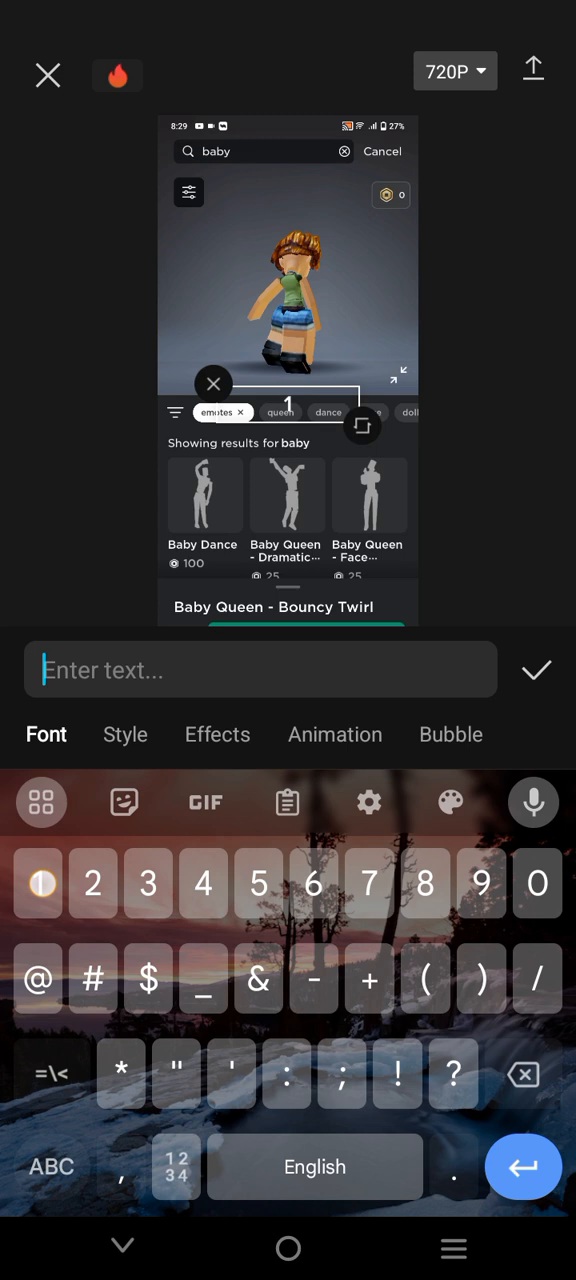
pyautogui.write('1. E')
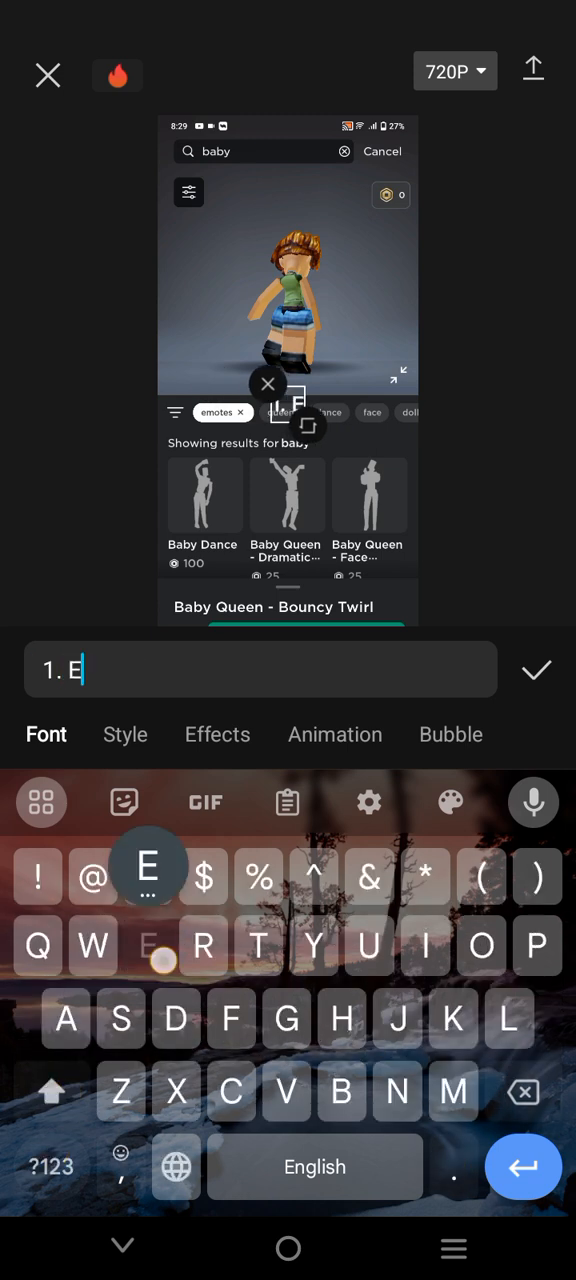
pyautogui.write('mma52-')
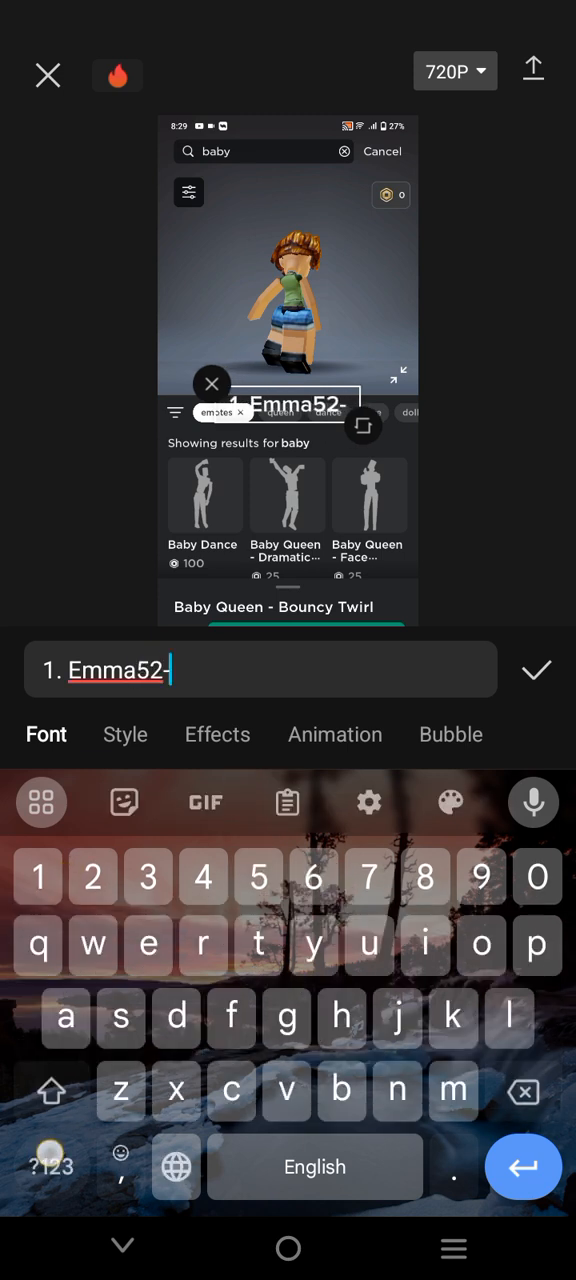
pyautogui.write('x2gg')
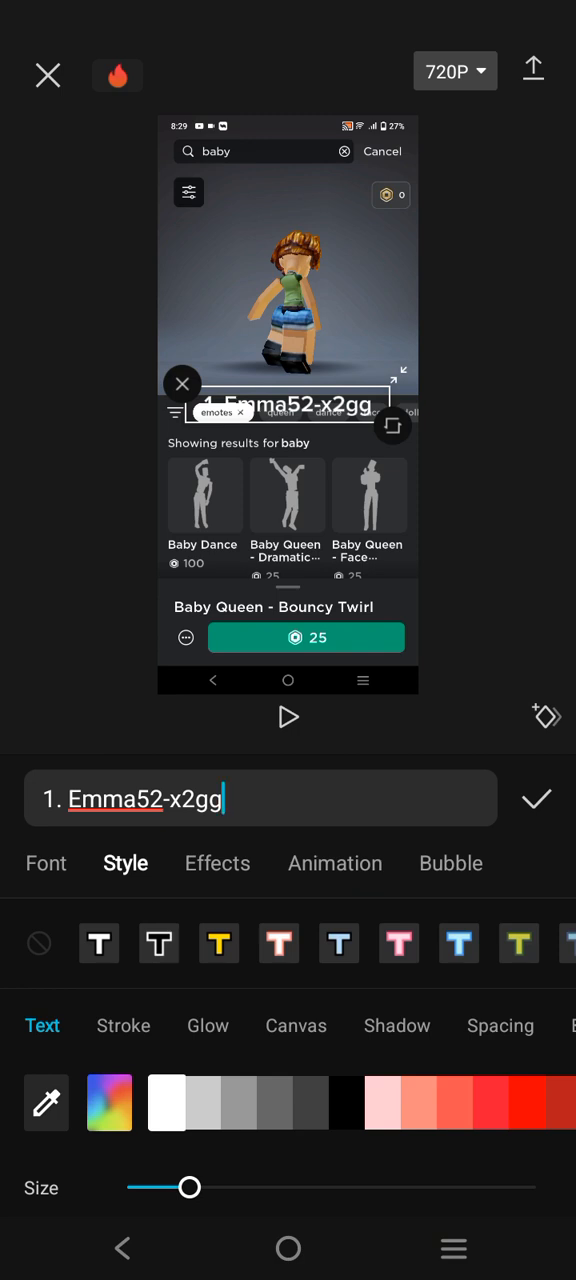
pyautogui.click(340, 944)
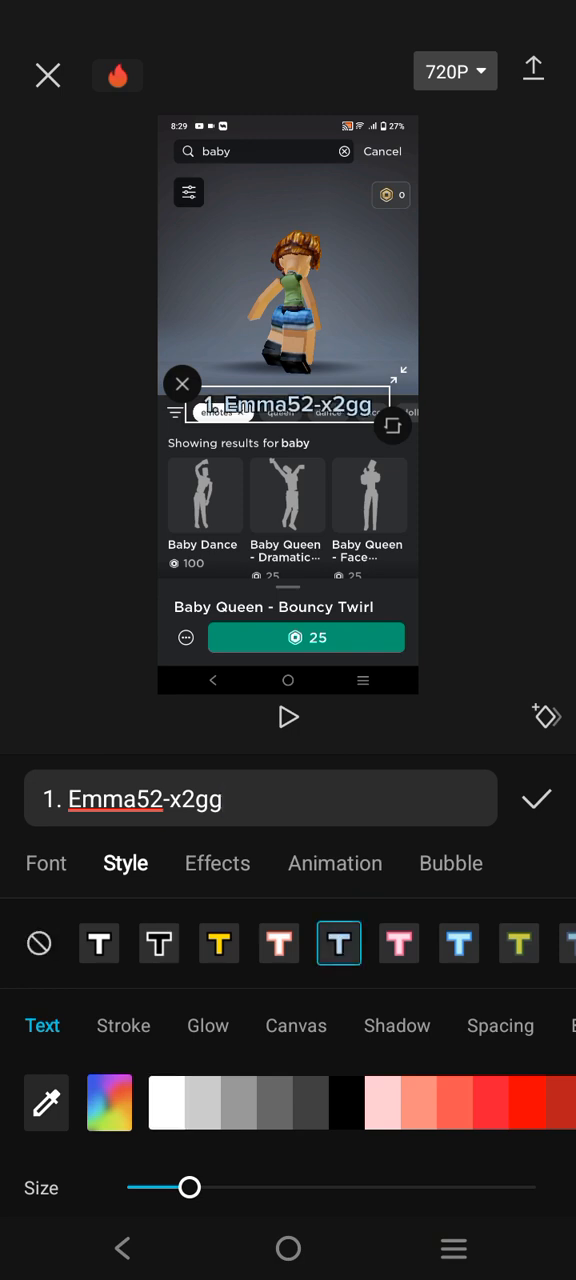
pyautogui.click(220, 944)
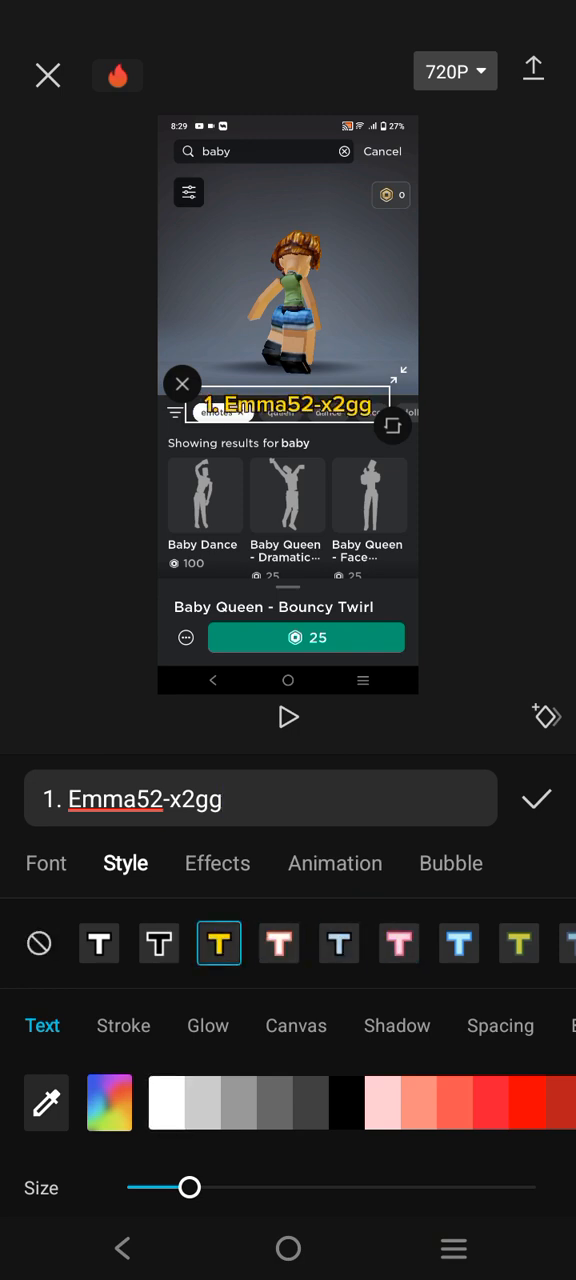
pyautogui.click(536, 800)
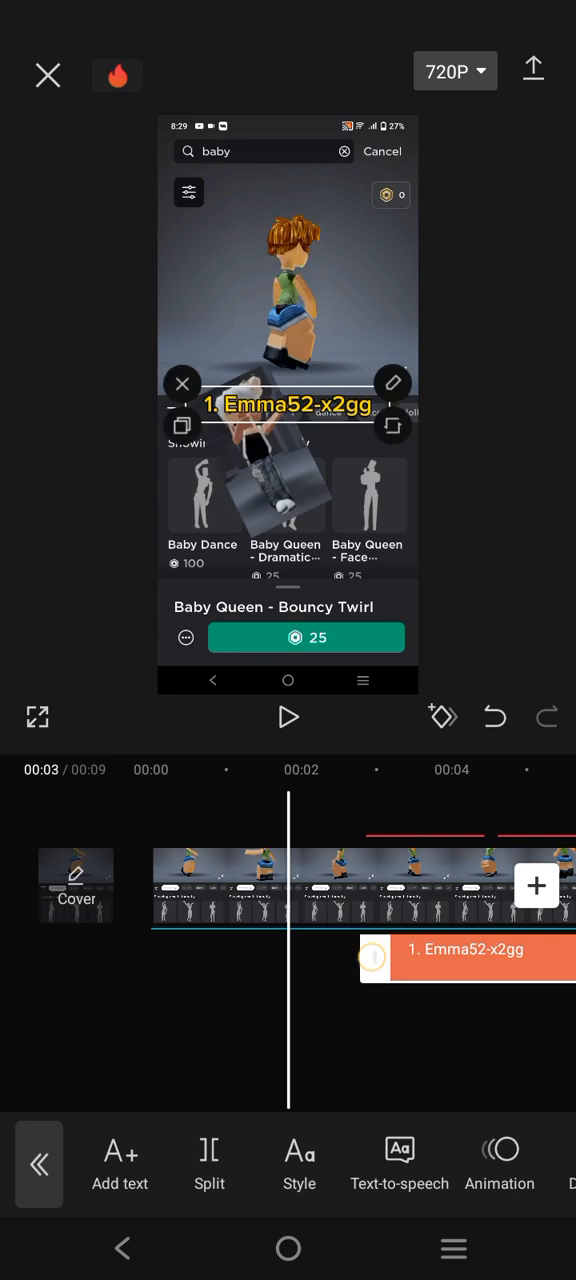
# Play the preview and stop the playhead where the first caption ends.
pyautogui.click(288, 716)
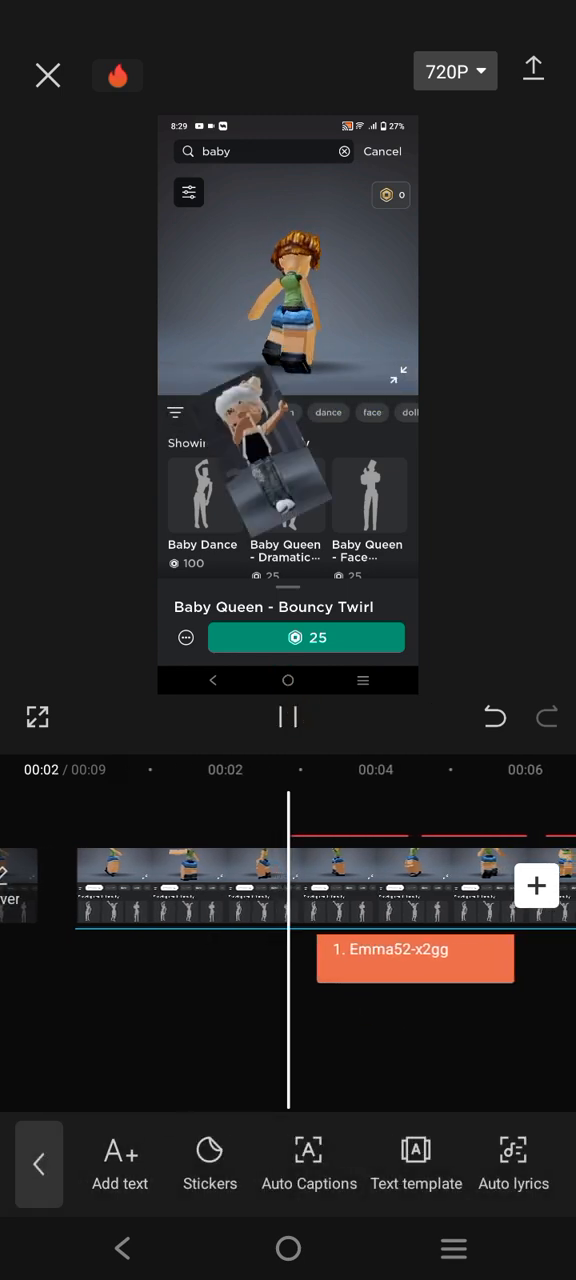
pyautogui.click(288, 716)
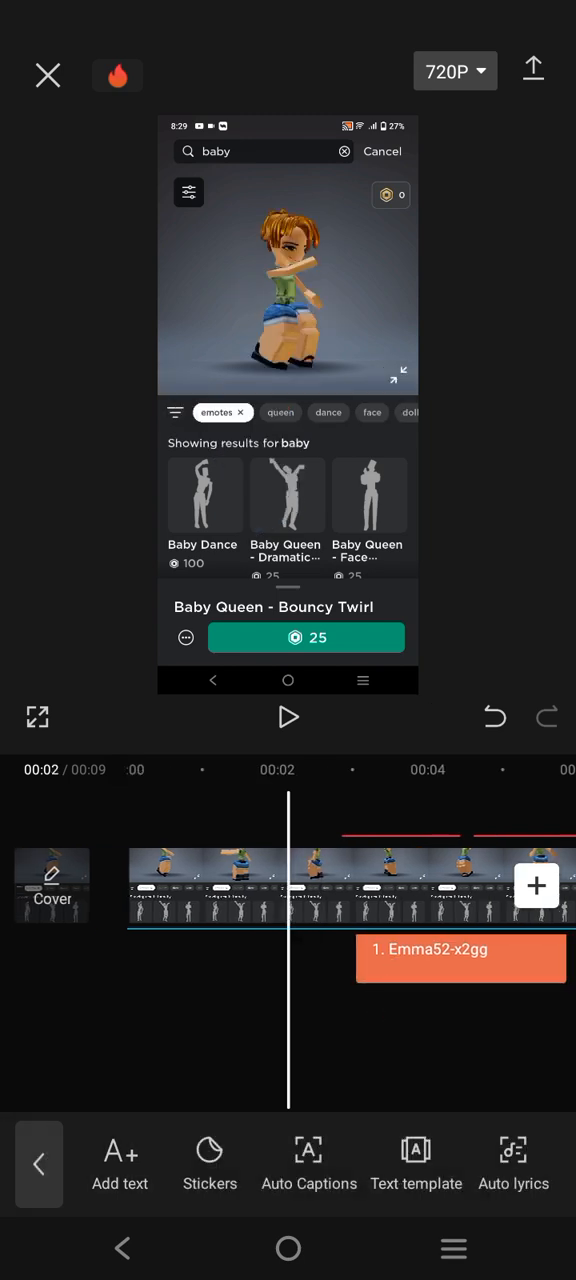
pyautogui.click(288, 716)
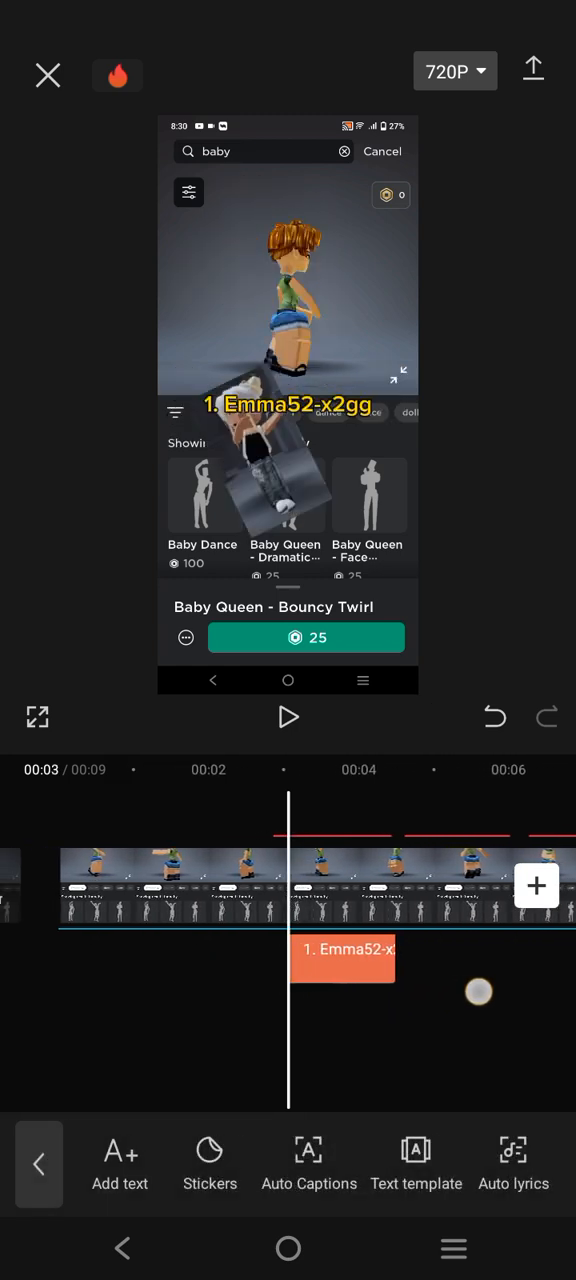
pyautogui.click(288, 716)
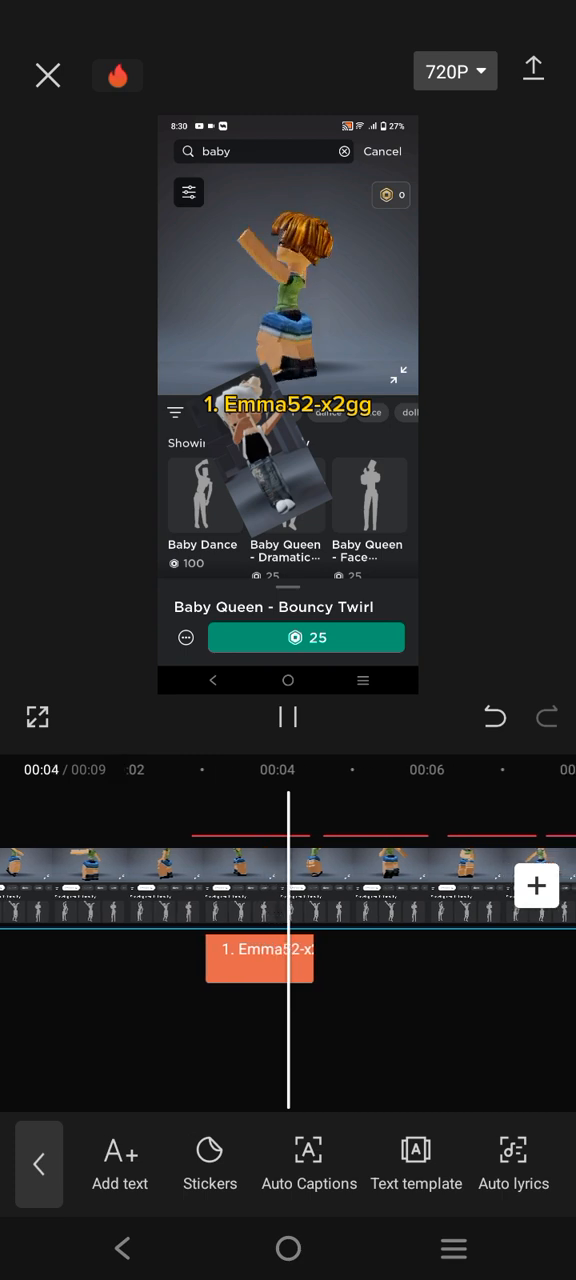
pyautogui.click(288, 716)
pyautogui.write('2.')
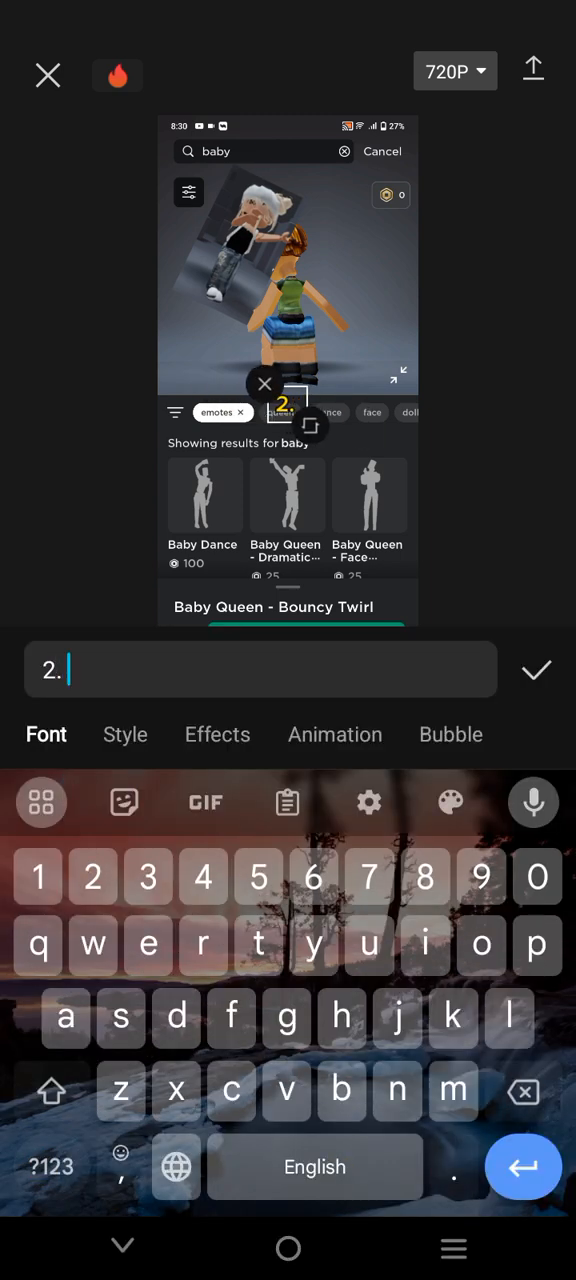
# Enter and confirm the second caption '2. Emma-x2gg' after the first.
pyautogui.write('Emma')
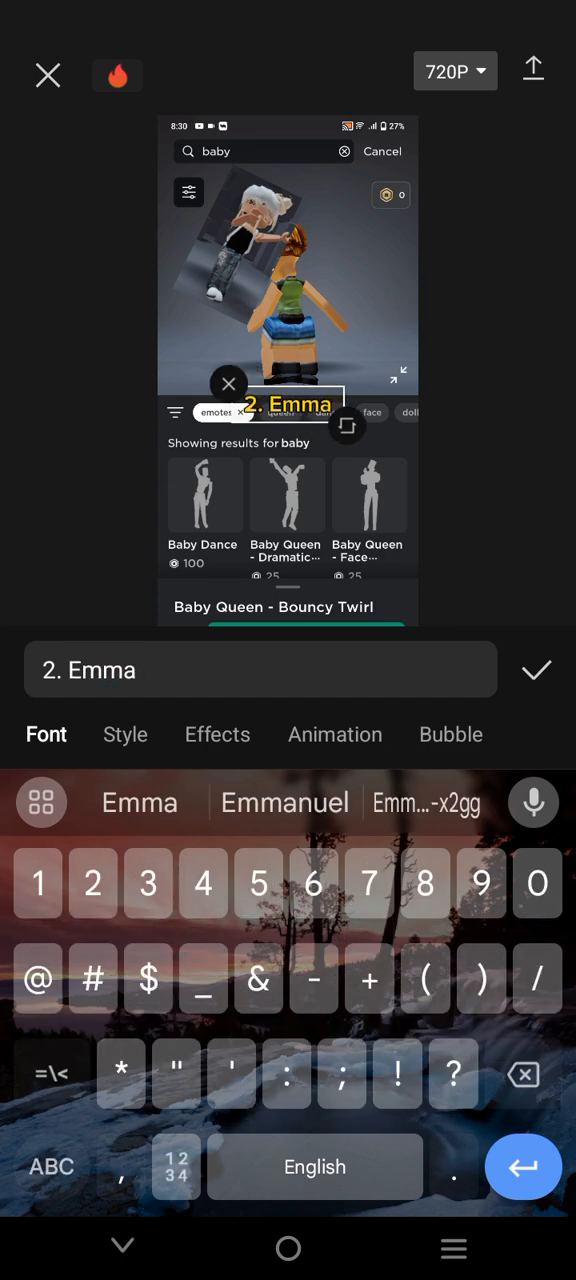
pyautogui.write('-x2')
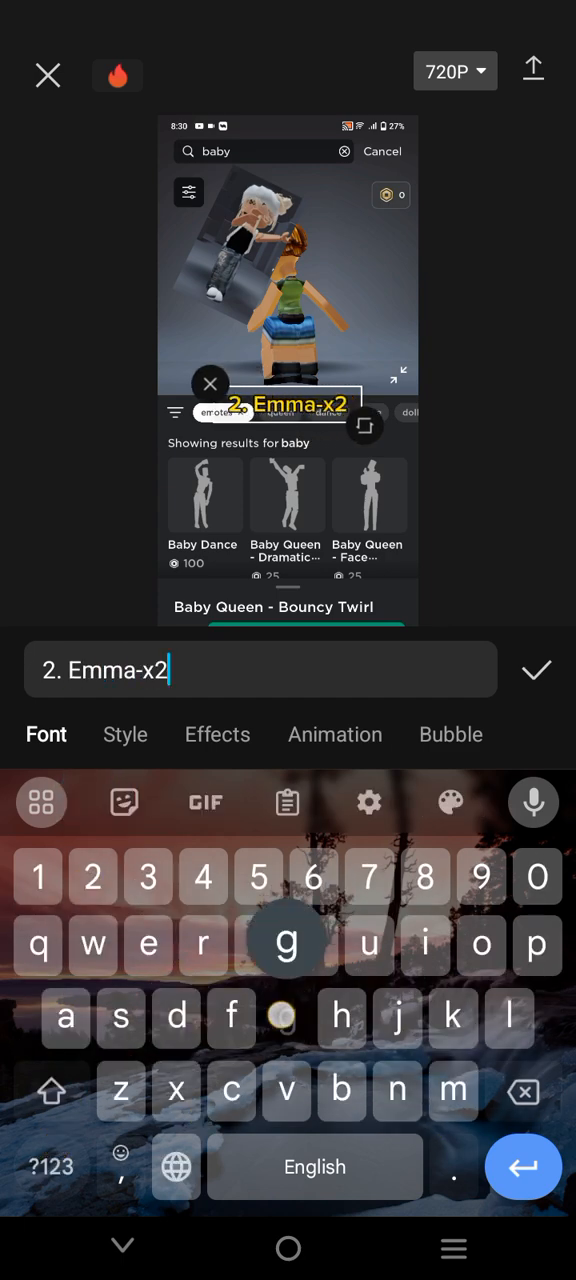
pyautogui.click(536, 670)
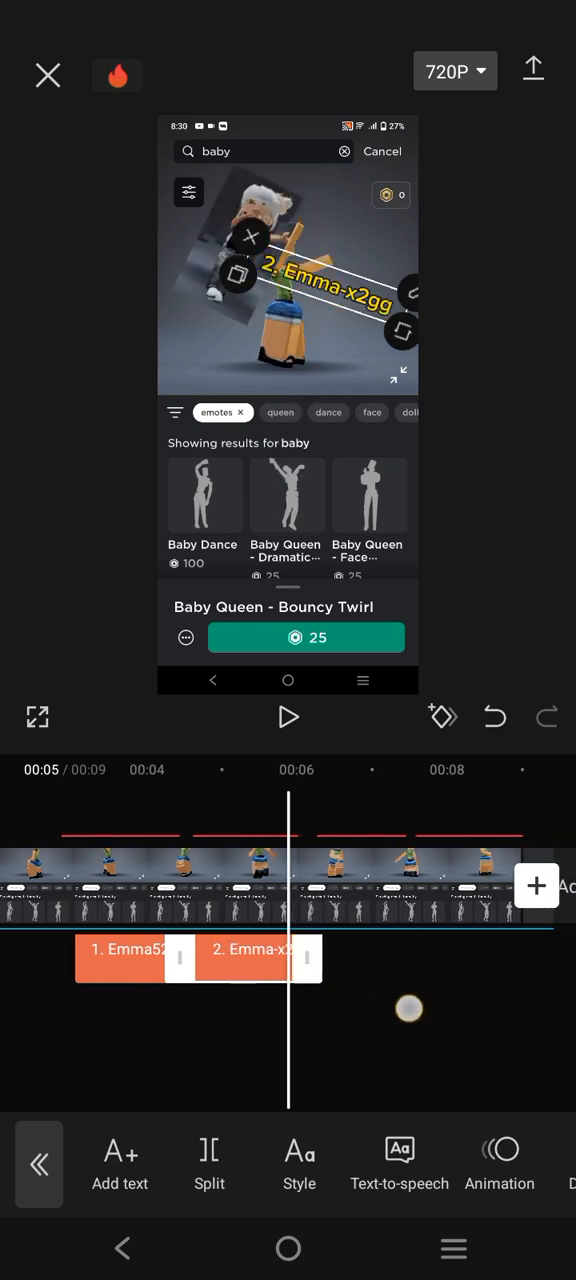
pyautogui.click(288, 716)
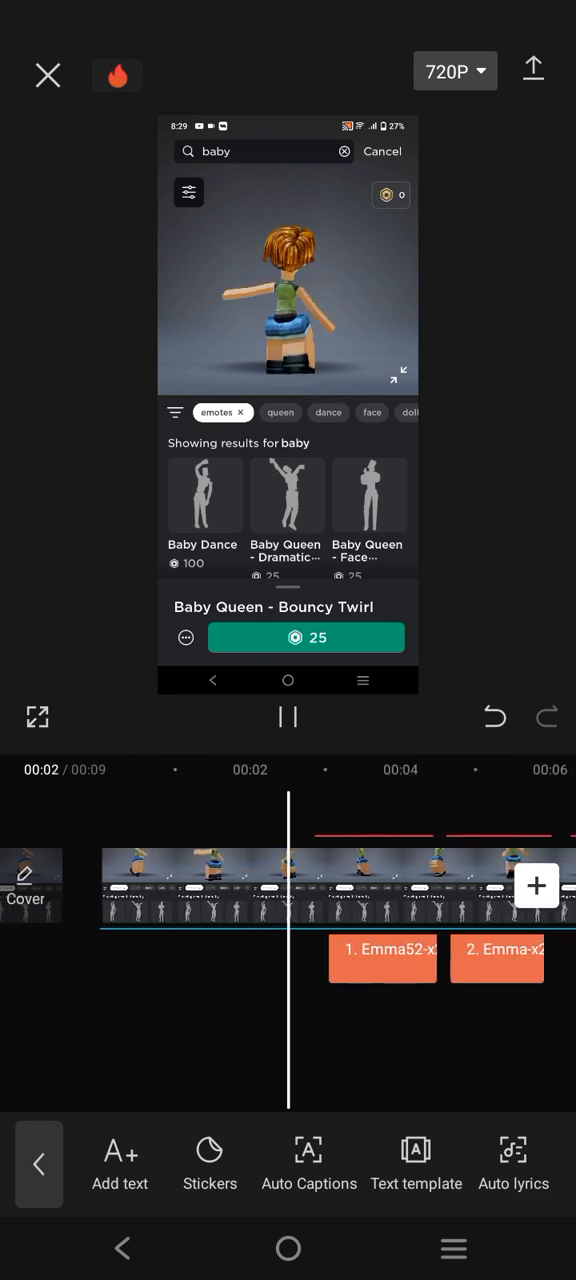
pyautogui.click(288, 716)
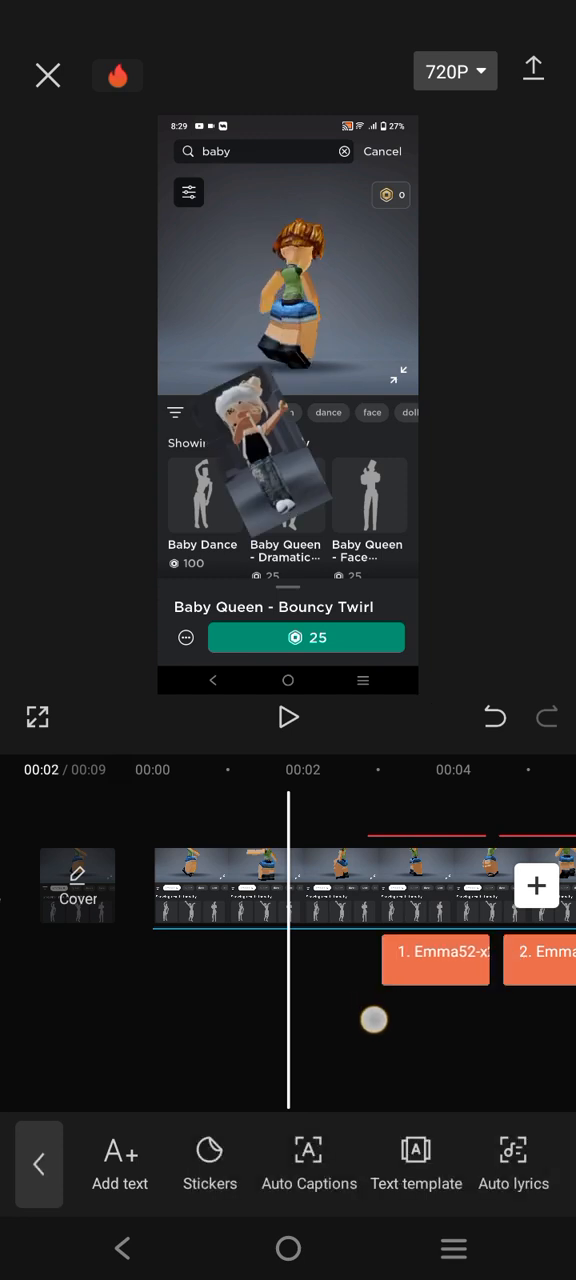
pyautogui.click(288, 716)
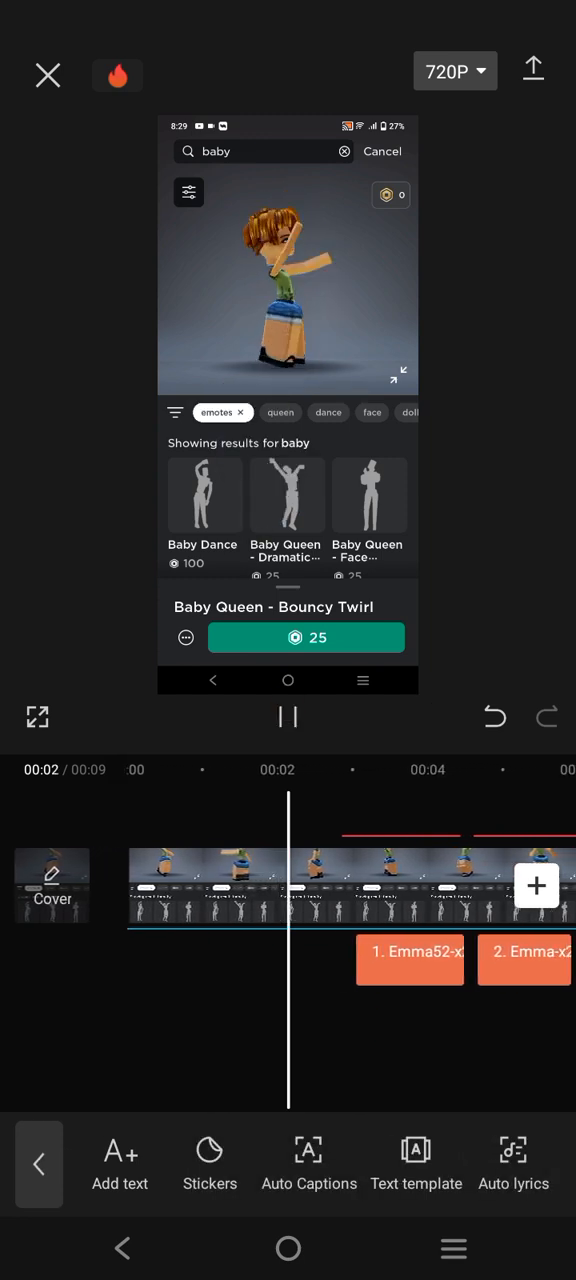
pyautogui.click(288, 716)
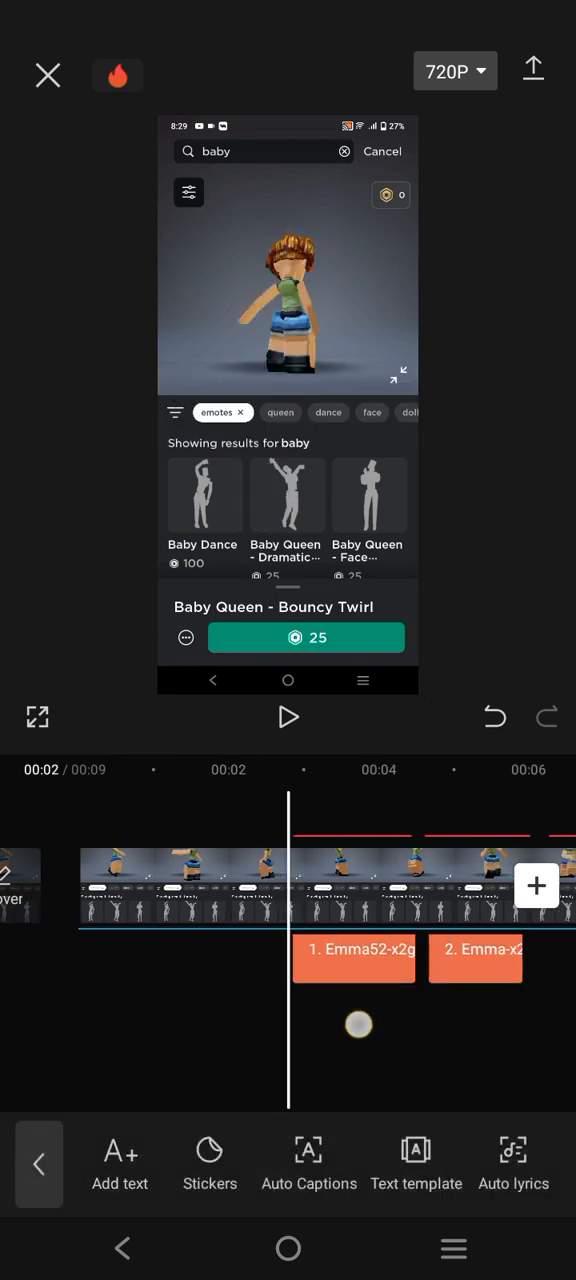
pyautogui.click(354, 958)
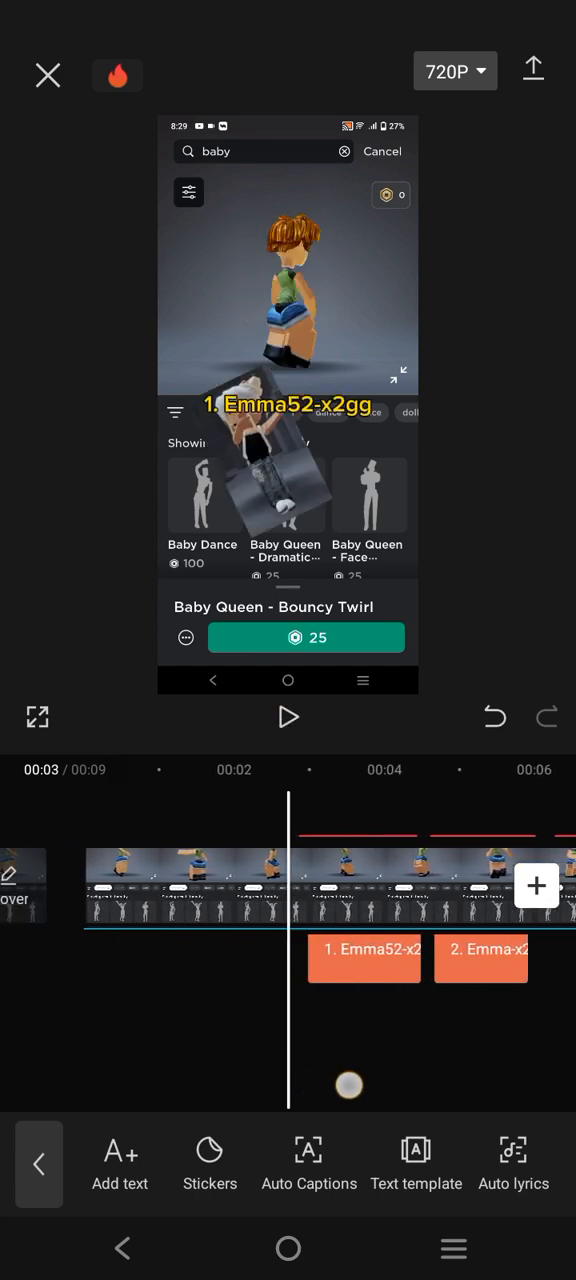
pyautogui.click(288, 716)
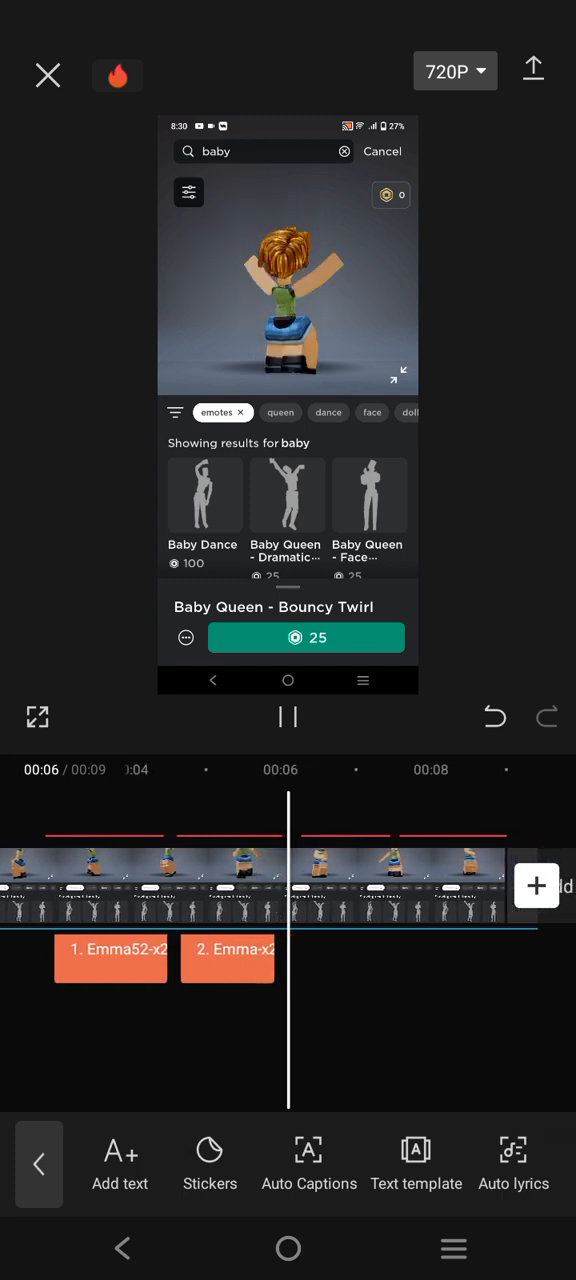
pyautogui.click(288, 716)
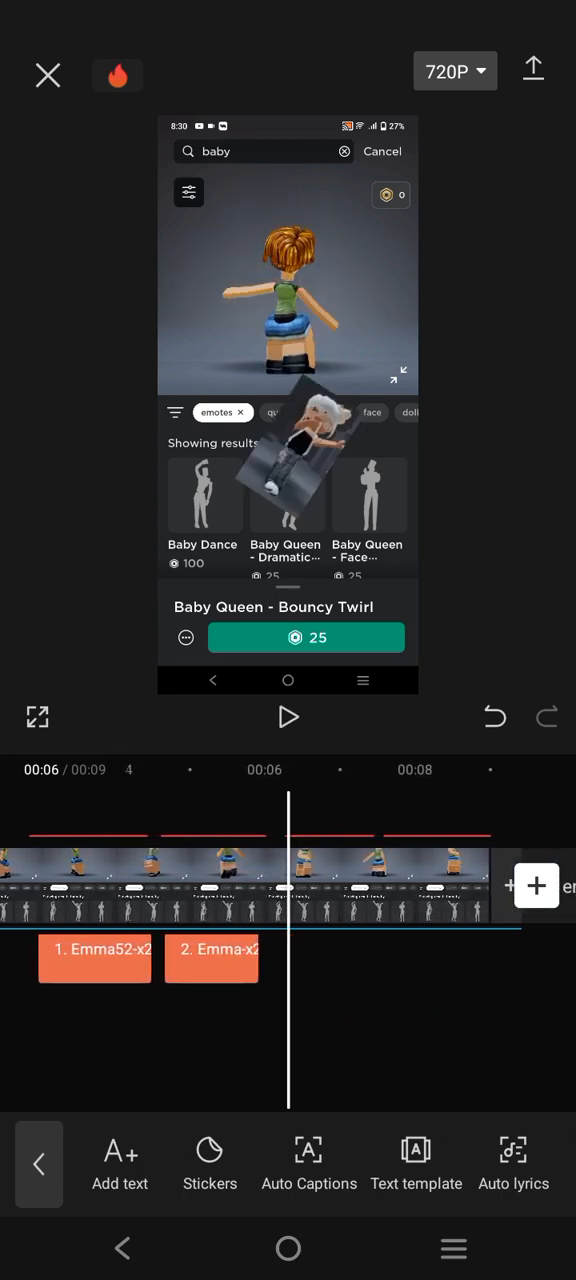
# Create the caption '3. Emma-x2gg' and trim its clip to match the earlier ones.
pyautogui.click(120, 1160)
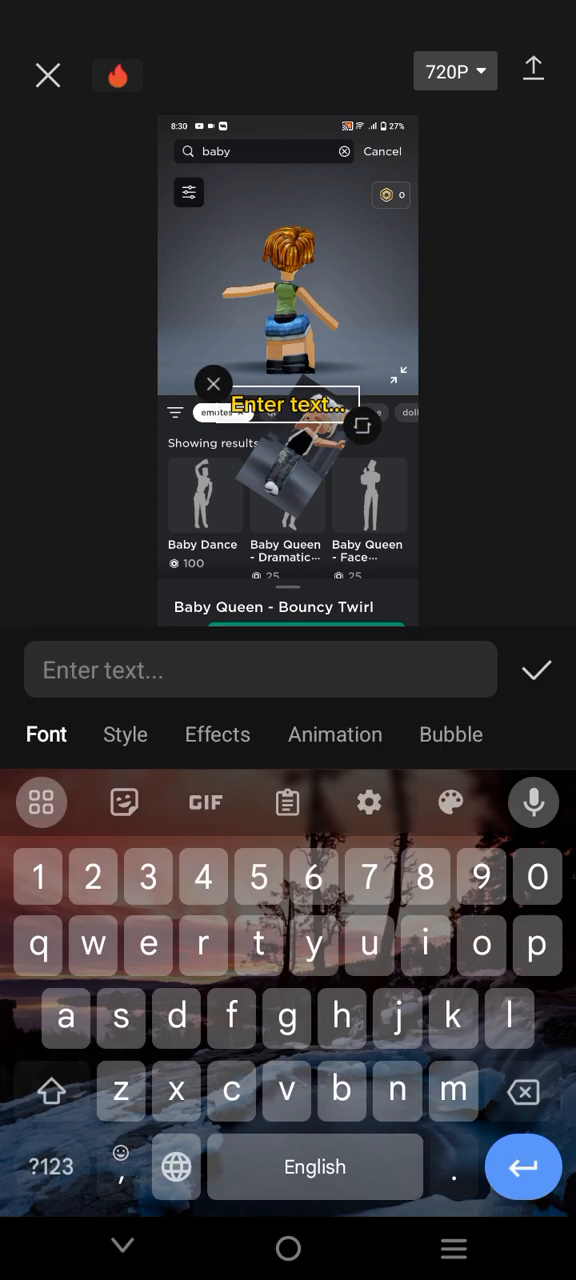
pyautogui.write('3. Emma-x2gg')
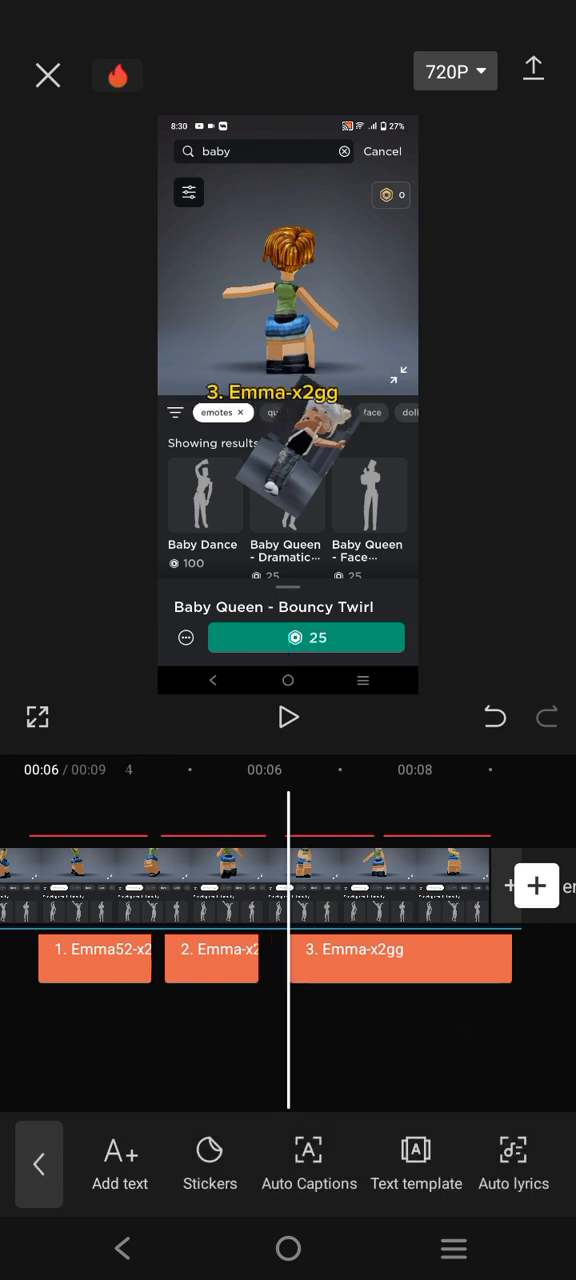
pyautogui.click(400, 960)
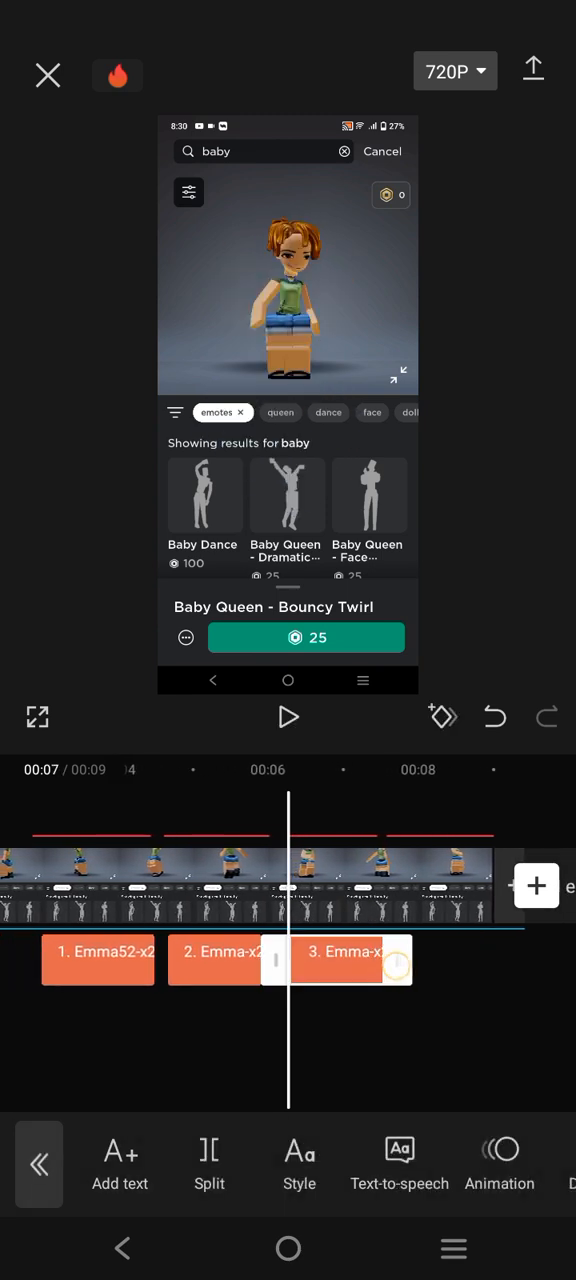
# Create the caption '4. Emma-x2gg' ending with skull emojis from the emoji keyboard.
pyautogui.click(288, 716)
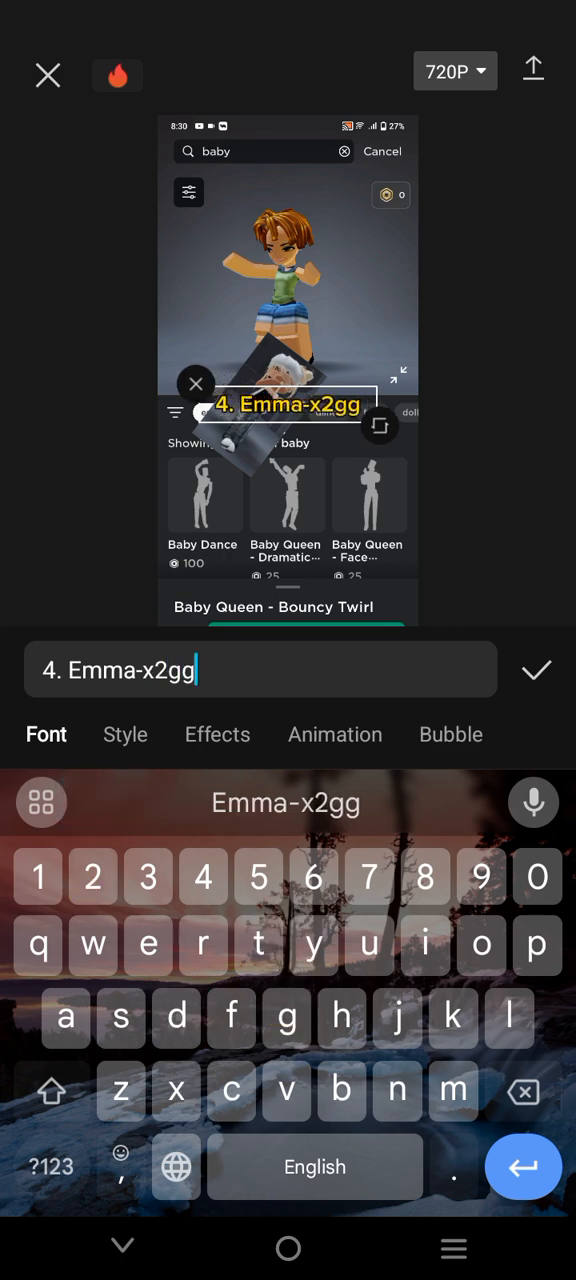
pyautogui.click(120, 1168)
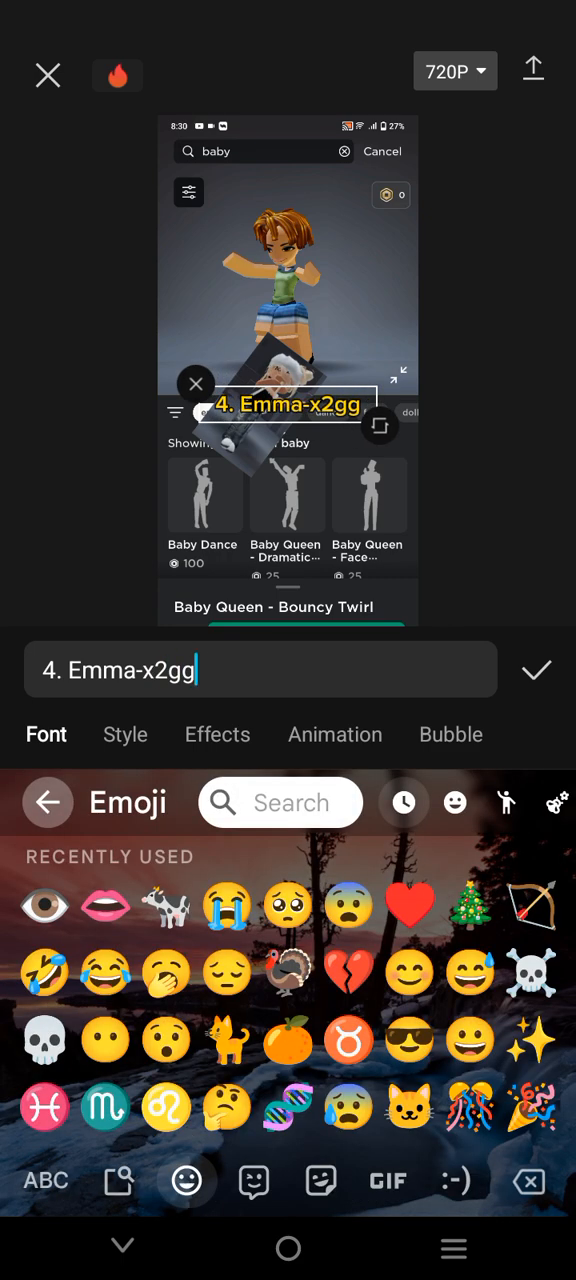
pyautogui.click(530, 972)
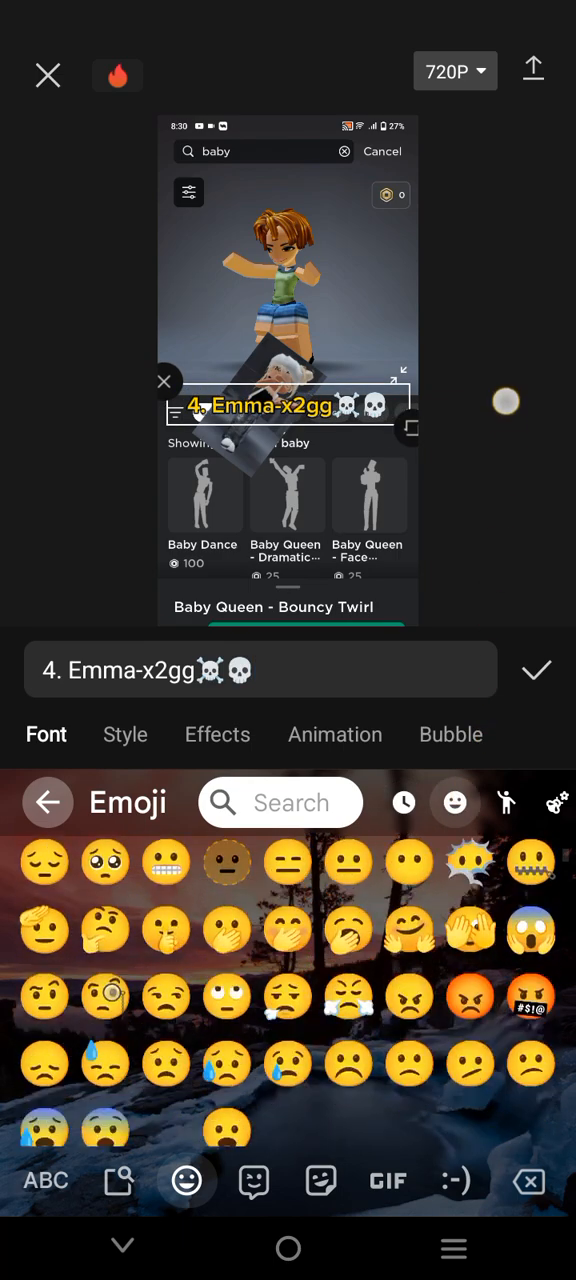
pyautogui.scroll(-3)
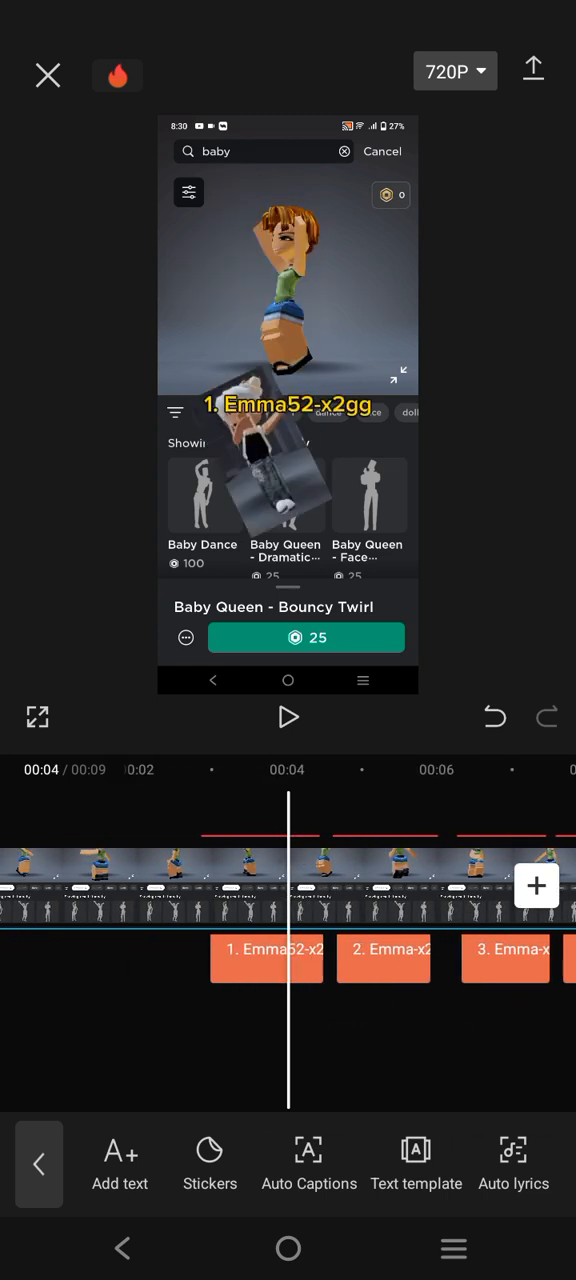
# Preview the fourth caption in playback, then bring up the extracted audio track's tools.
pyautogui.click(288, 716)
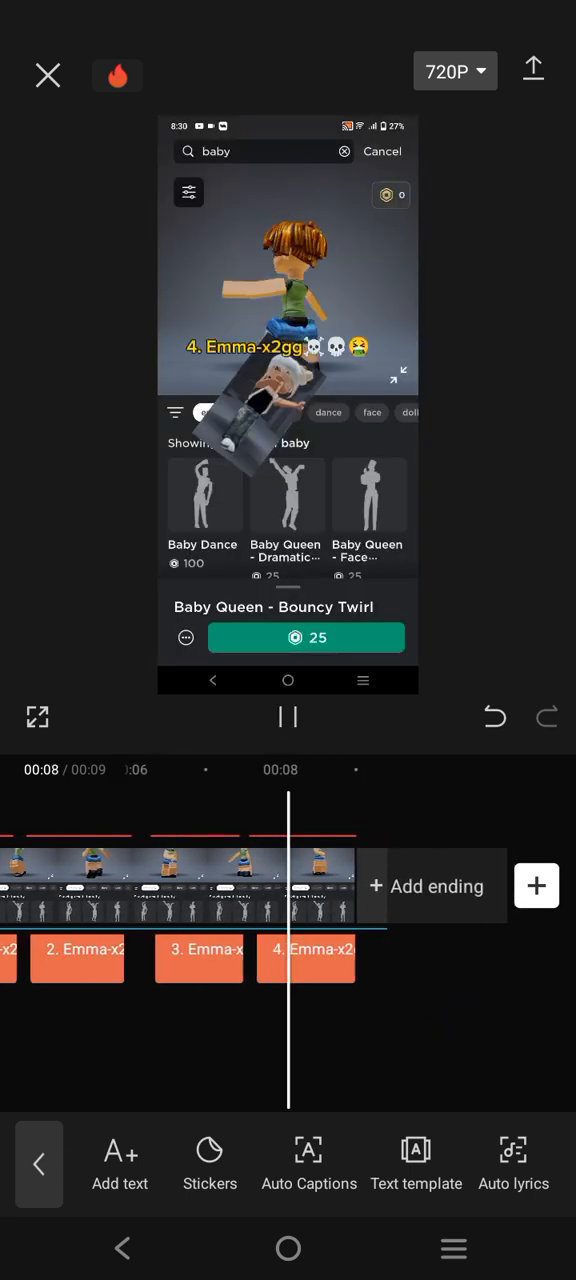
pyautogui.click(288, 716)
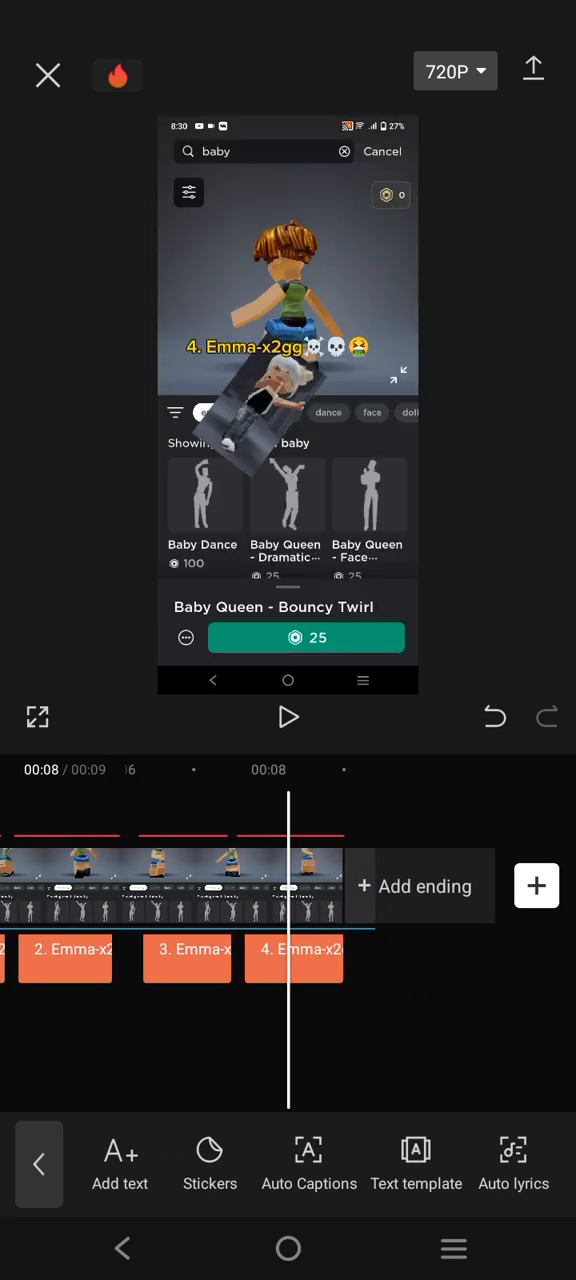
pyautogui.click(288, 716)
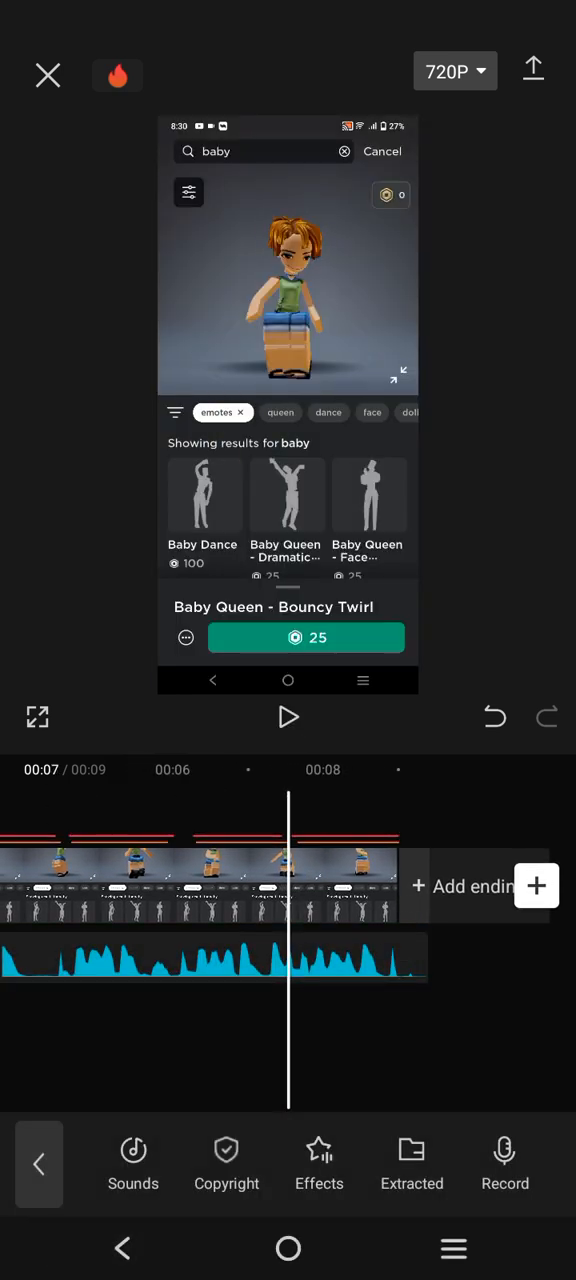
# Leave the audio tools and start exporting the finished video.
pyautogui.click(210, 958)
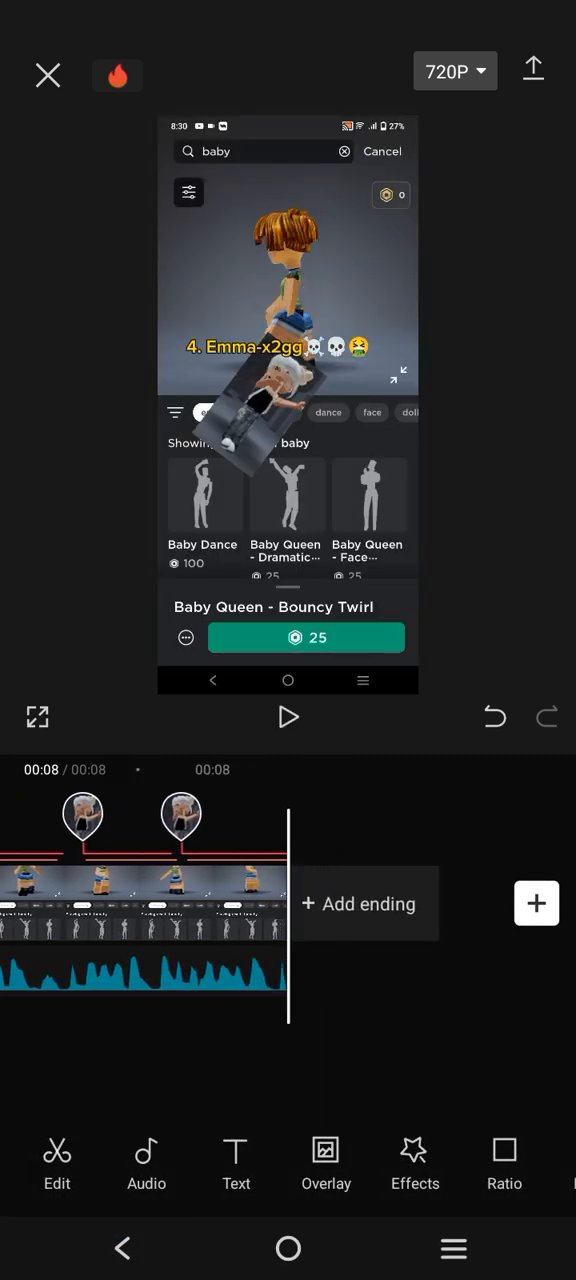
pyautogui.click(532, 68)
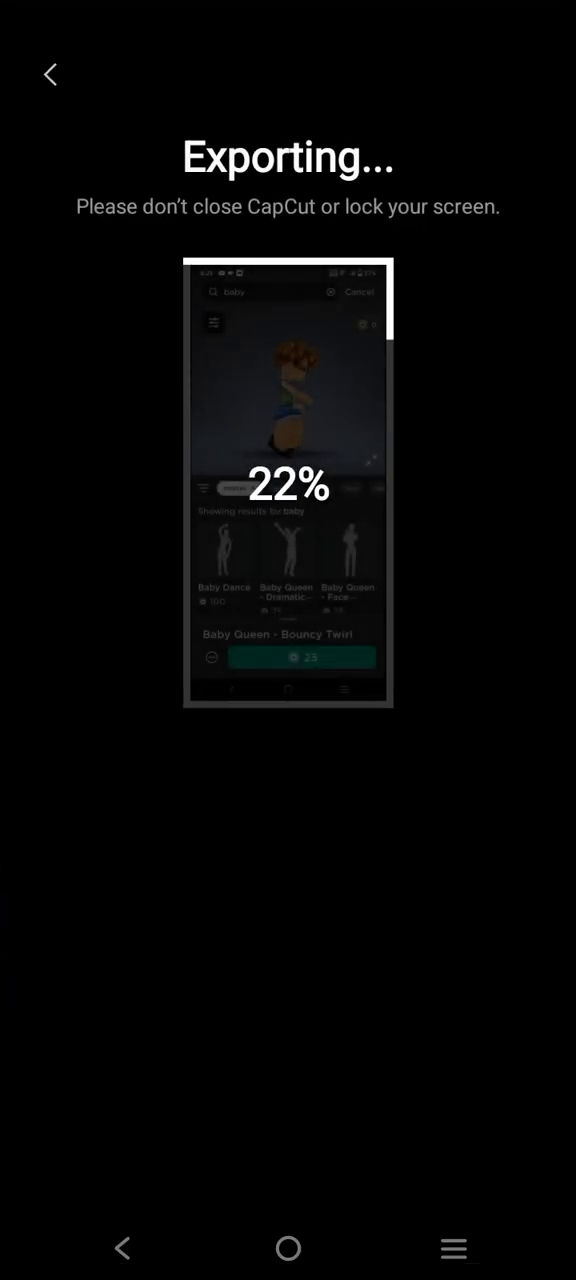